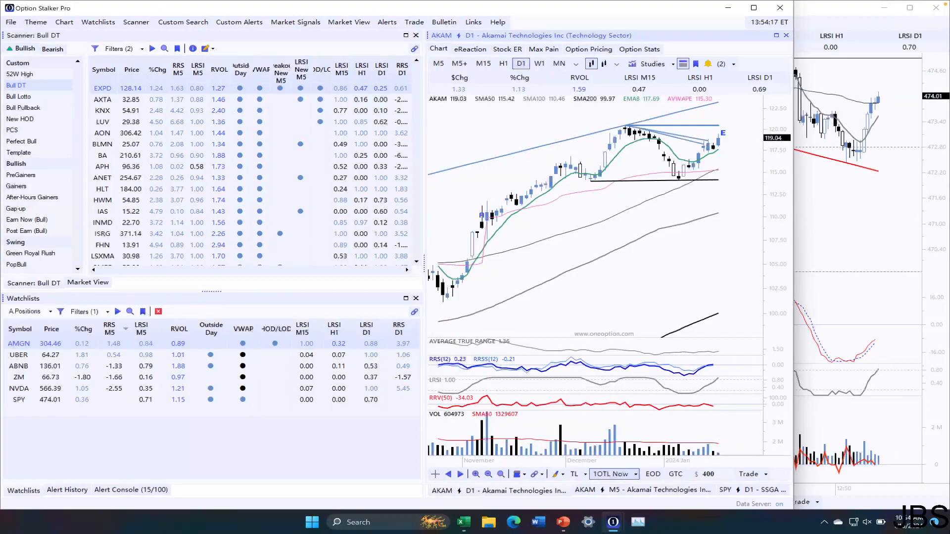
- Bring the SPY 5-minute chart window in front of the AKAM daily chart
click(889, 521)
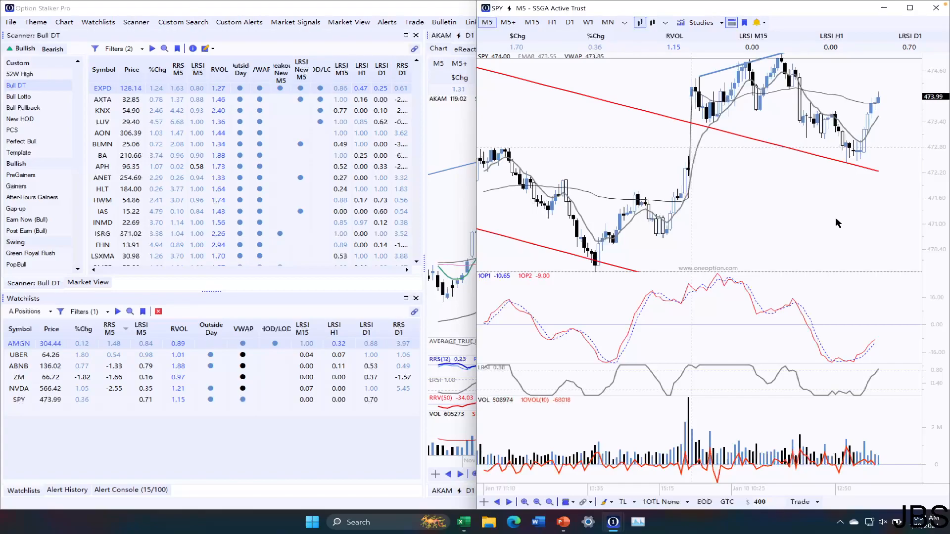
mouse_move(789, 161)
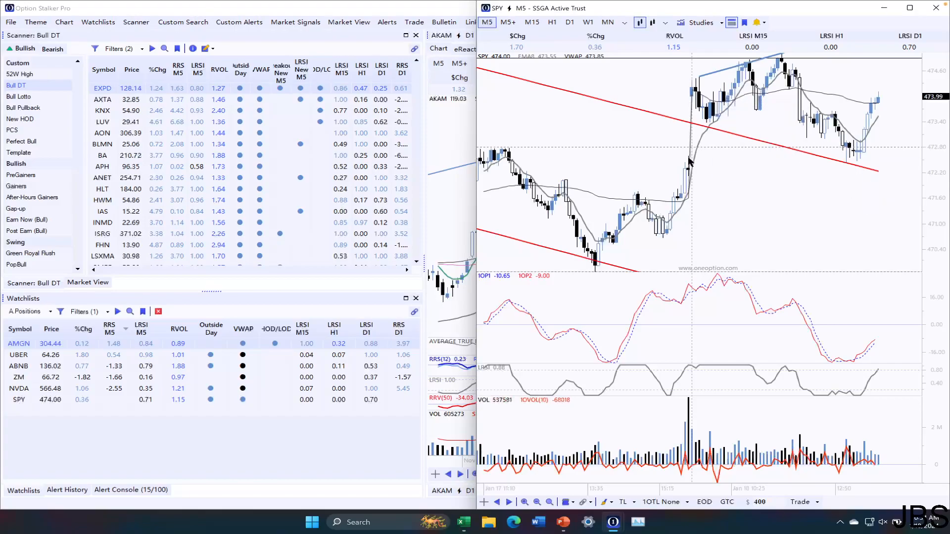
mouse_move(712, 121)
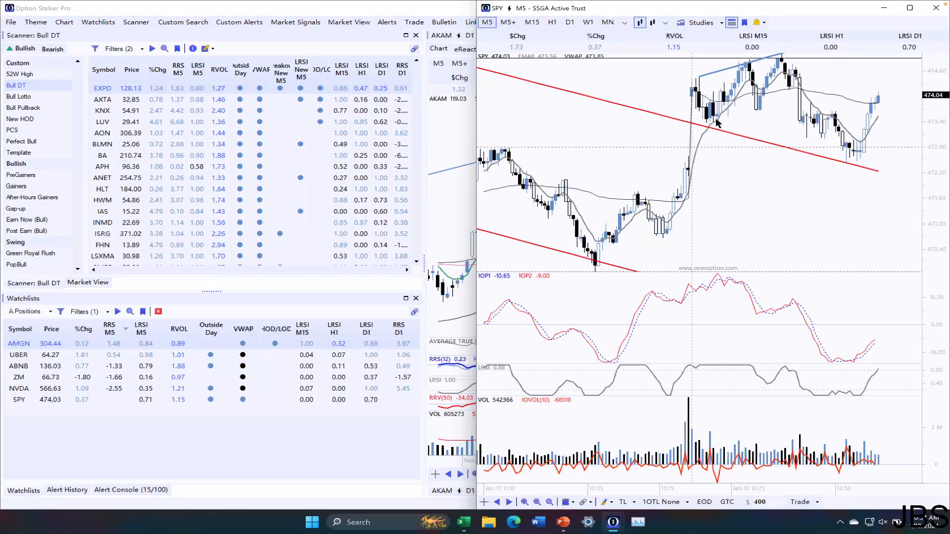
mouse_move(717, 124)
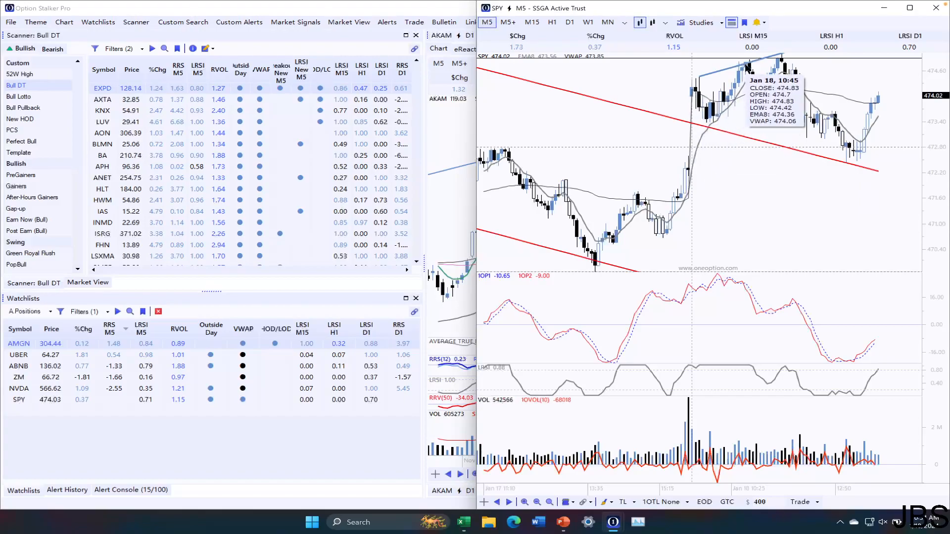
mouse_move(758, 103)
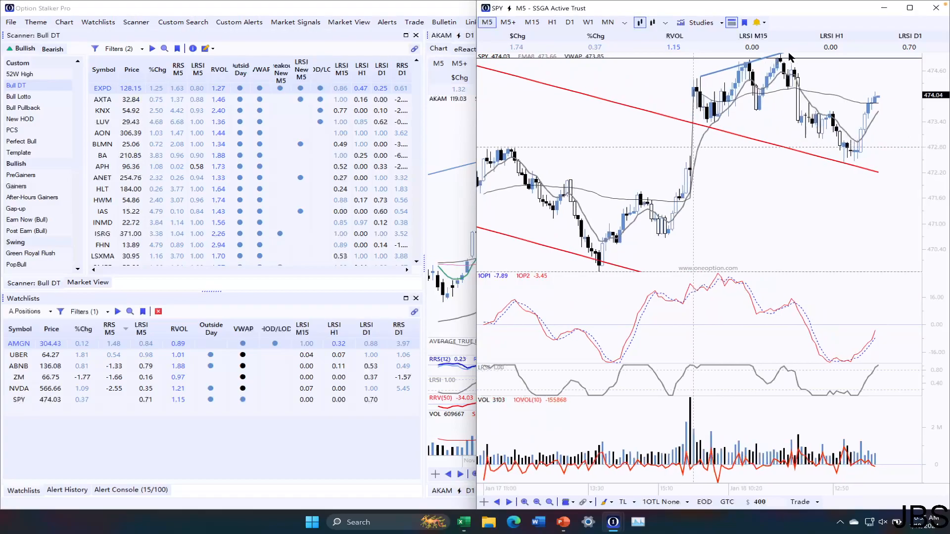
mouse_move(787, 57)
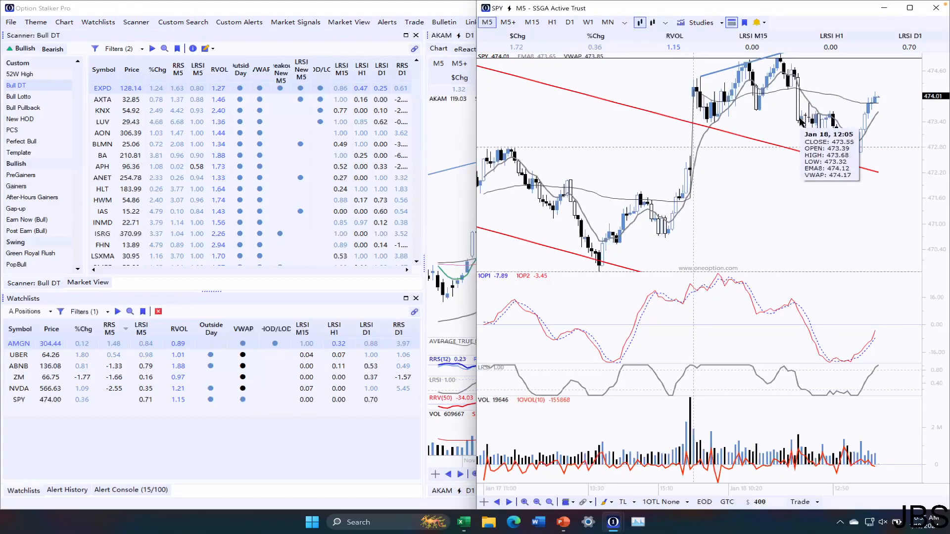
mouse_move(833, 73)
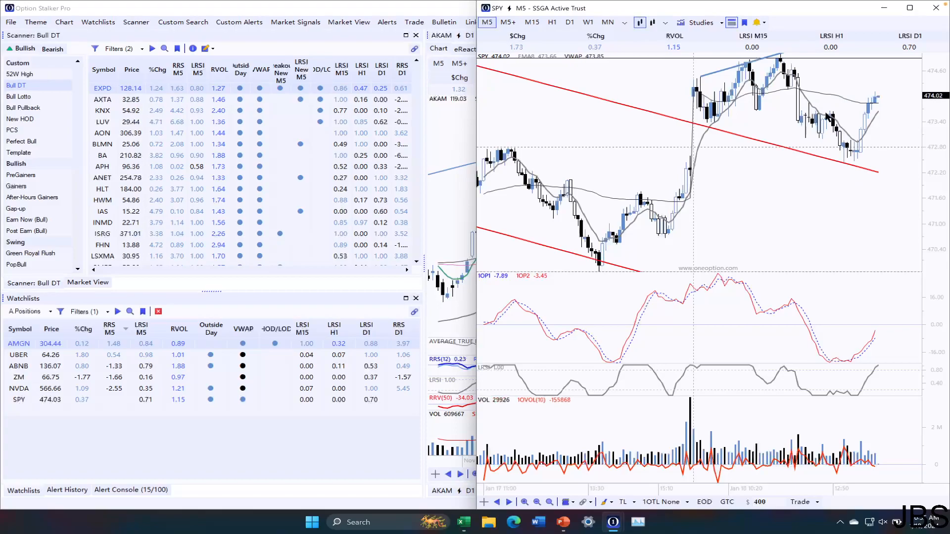
mouse_move(796, 111)
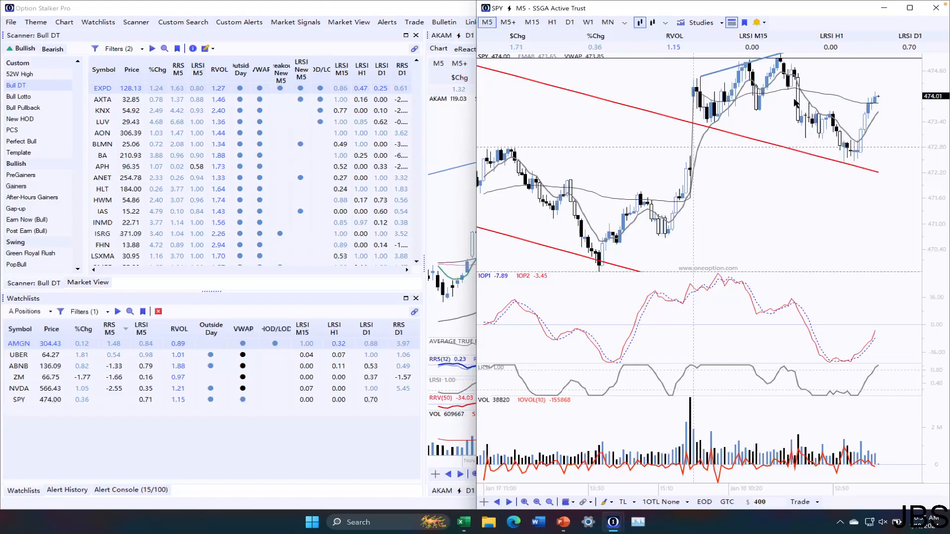
mouse_move(799, 102)
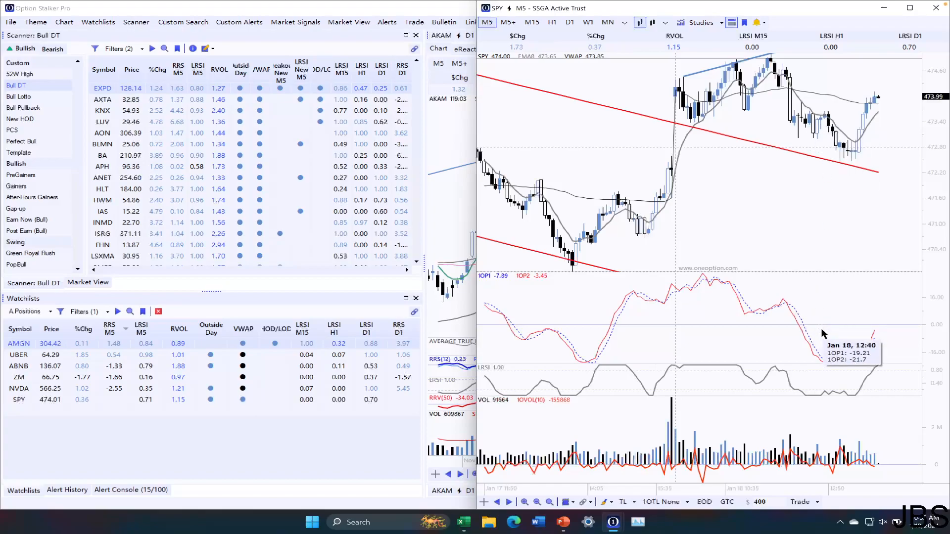
mouse_move(800, 118)
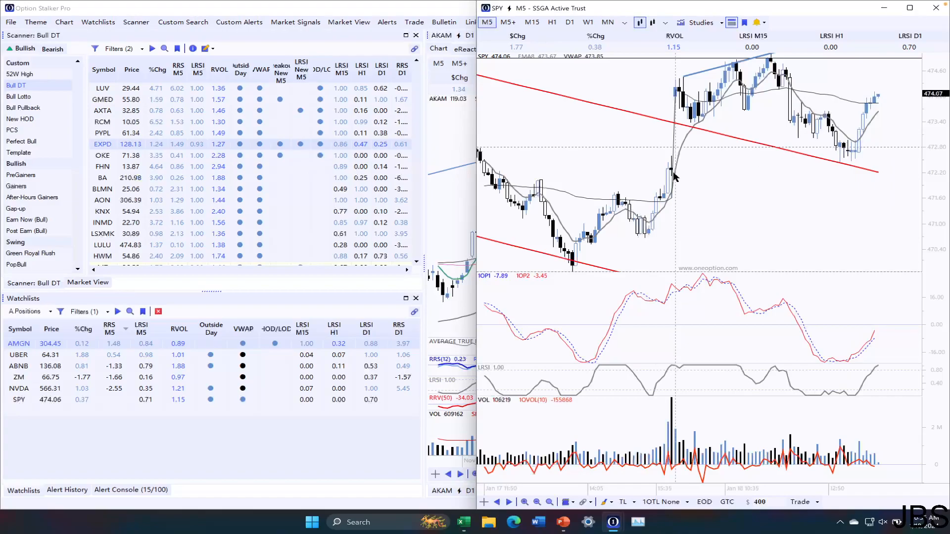
mouse_move(856, 167)
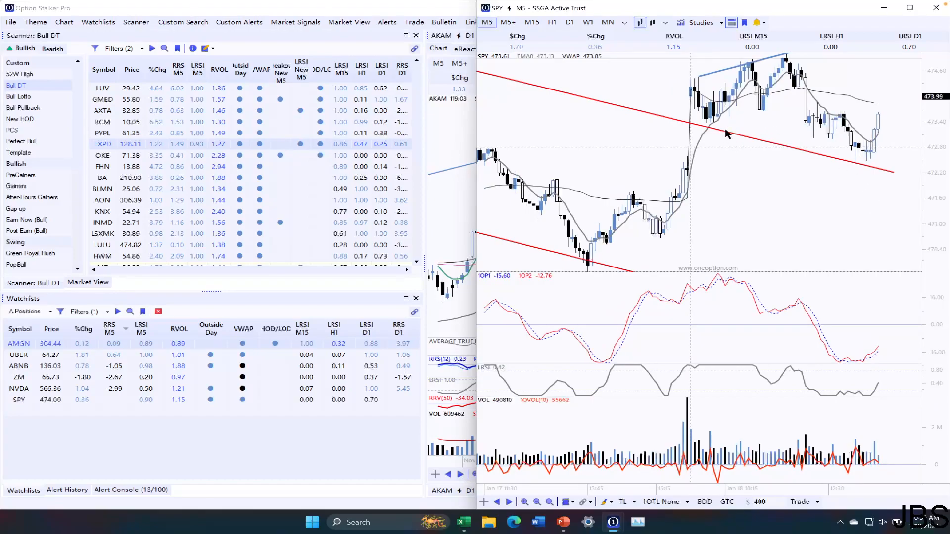
mouse_move(723, 103)
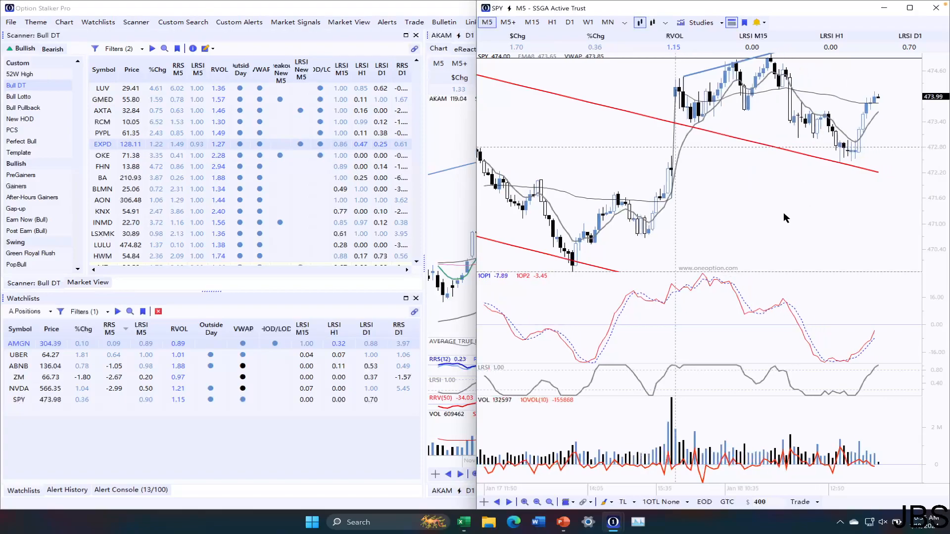
mouse_move(795, 77)
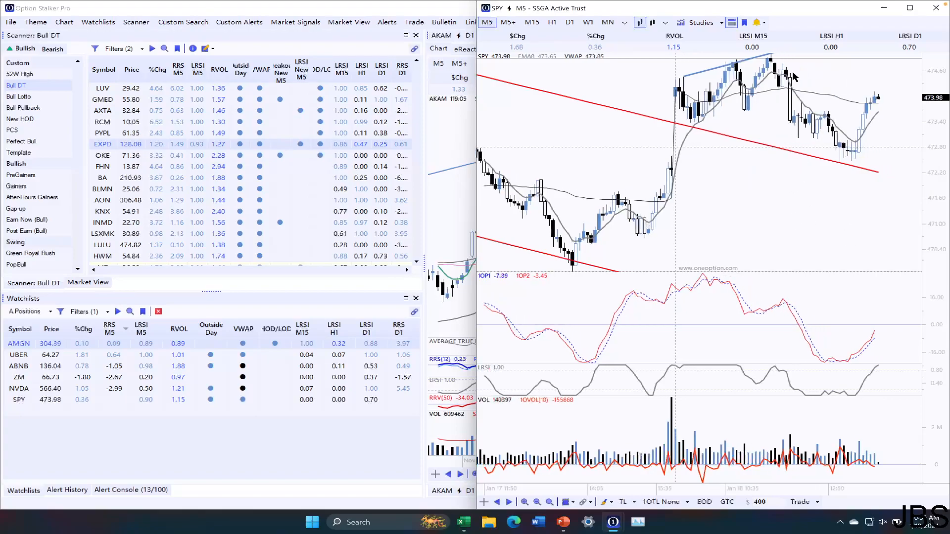
mouse_move(760, 54)
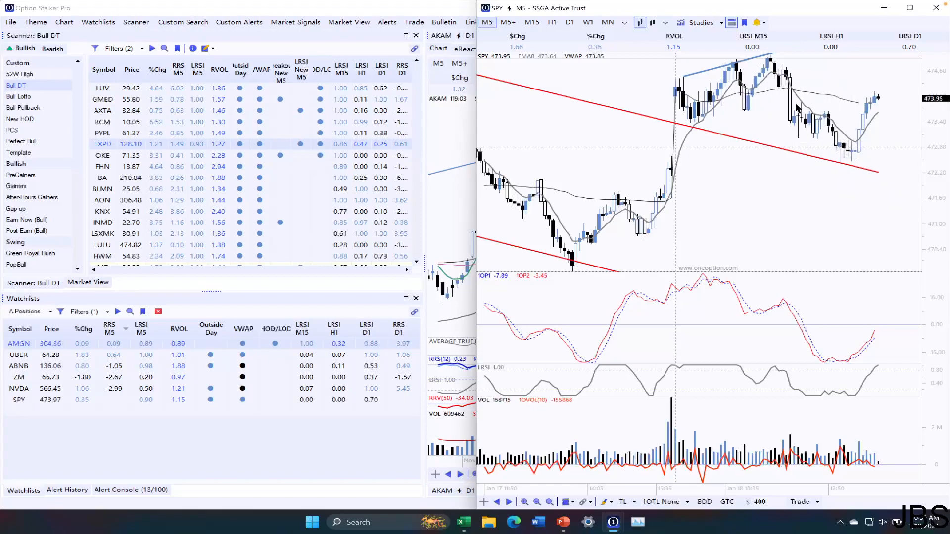
mouse_move(727, 56)
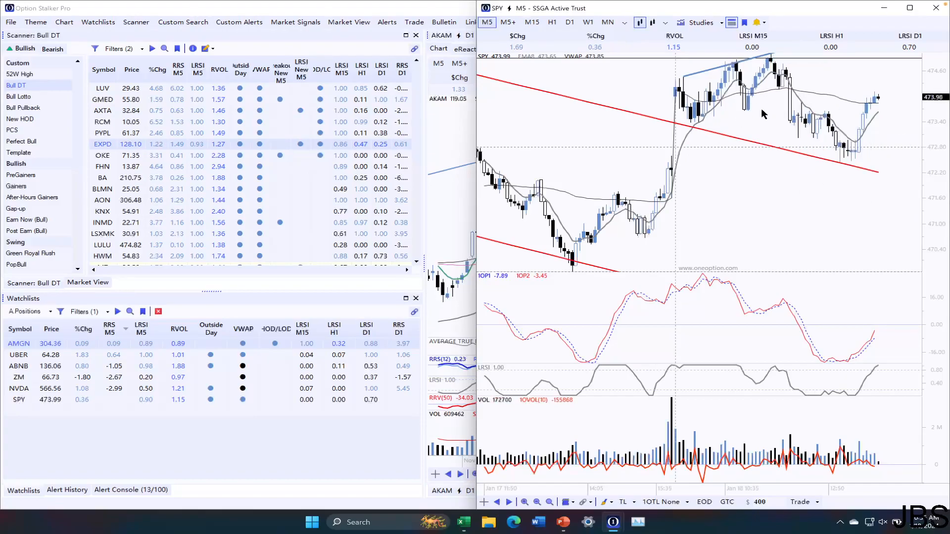
mouse_move(841, 151)
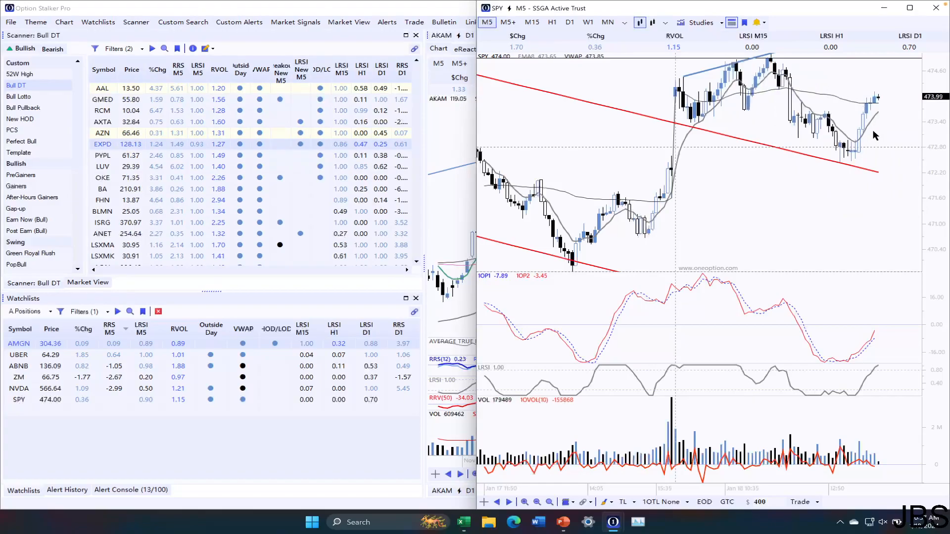
mouse_move(857, 140)
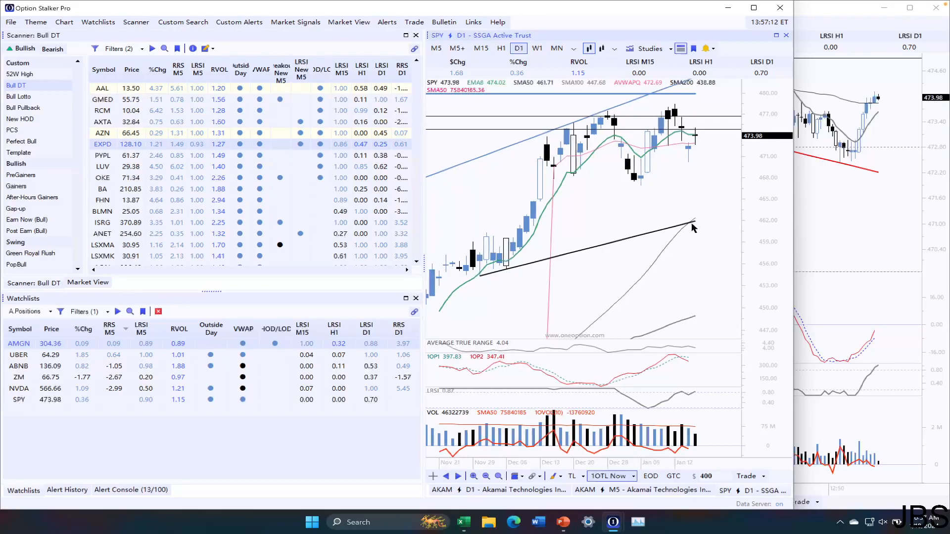
mouse_move(688, 164)
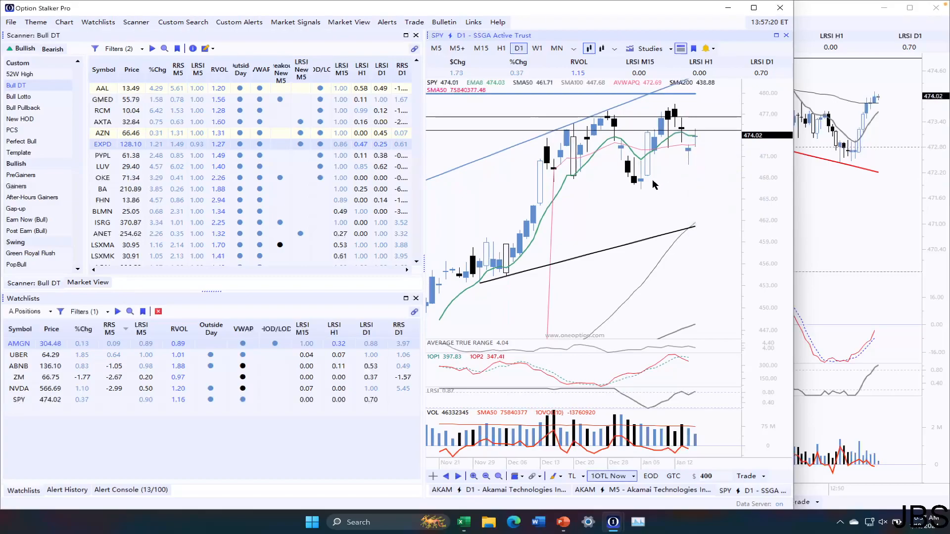
mouse_move(639, 182)
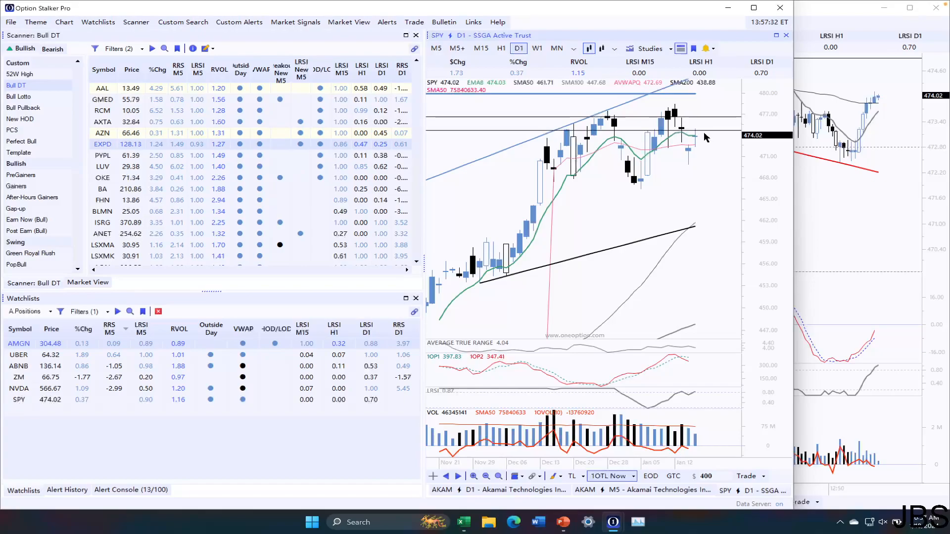
mouse_move(693, 176)
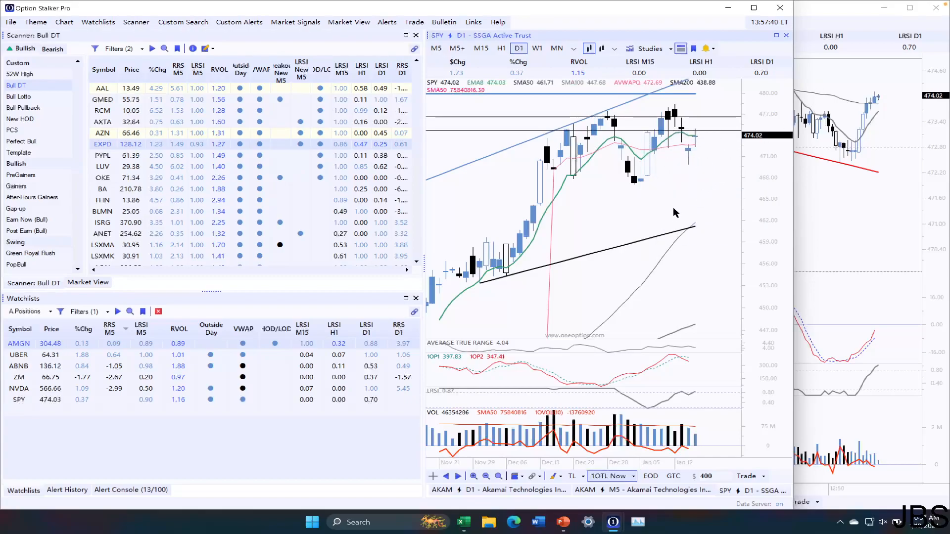
mouse_move(606, 213)
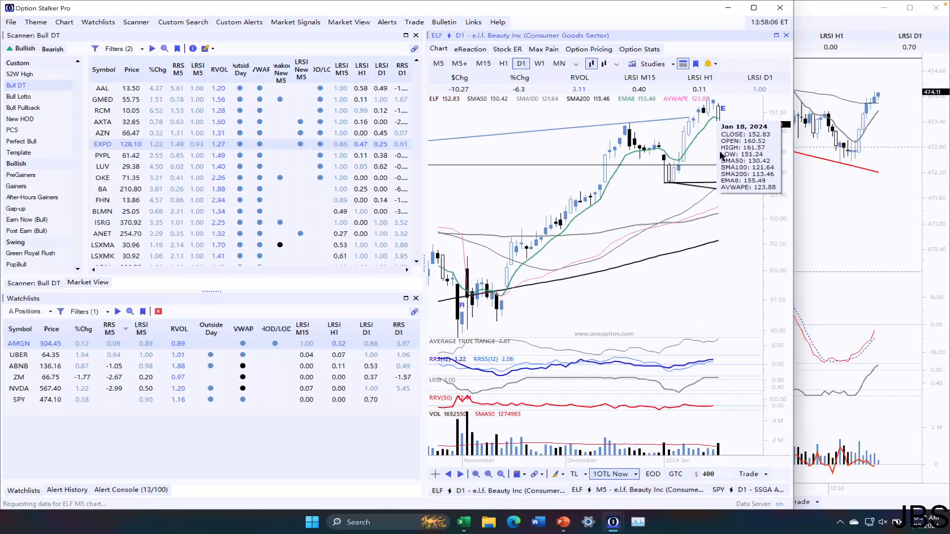
- View ELF's 5-minute chart, then switch back to the ELF daily chart
click(437, 48)
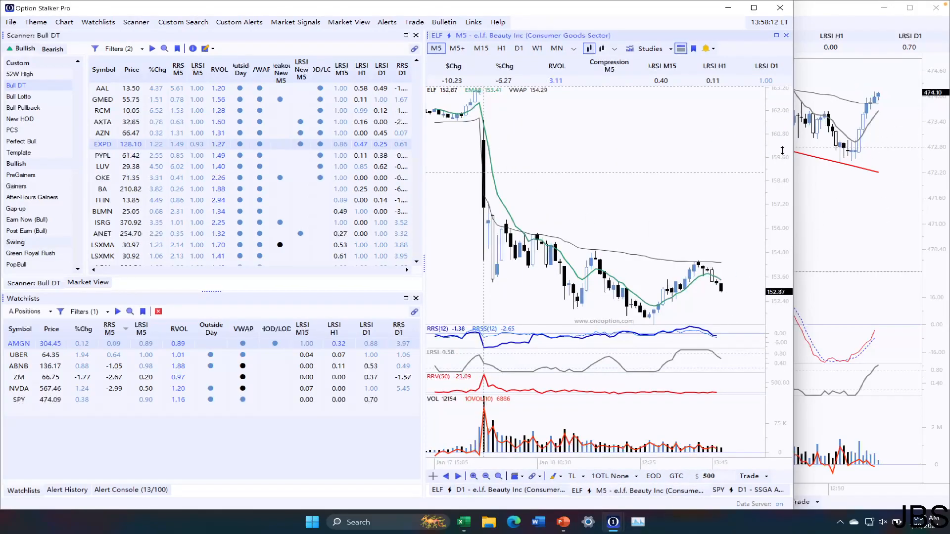
mouse_move(493, 221)
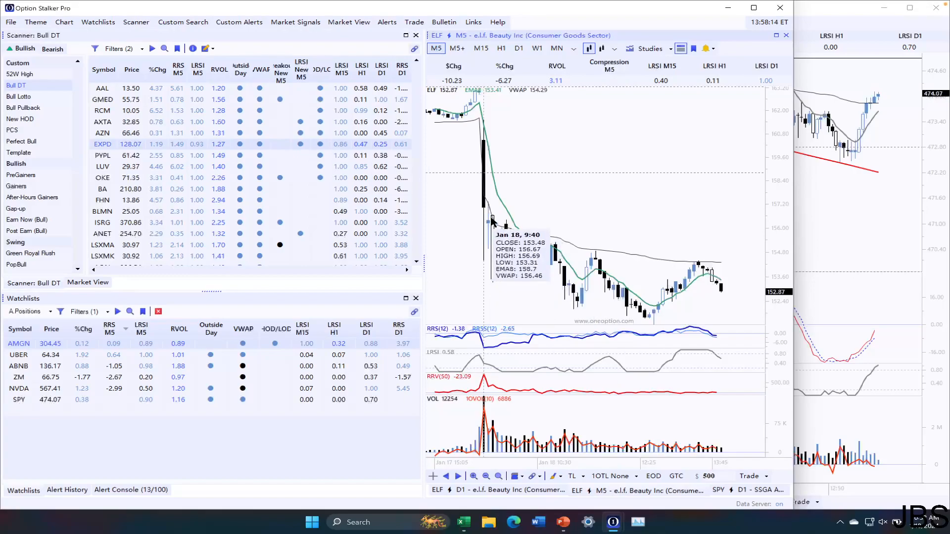
mouse_move(892, 190)
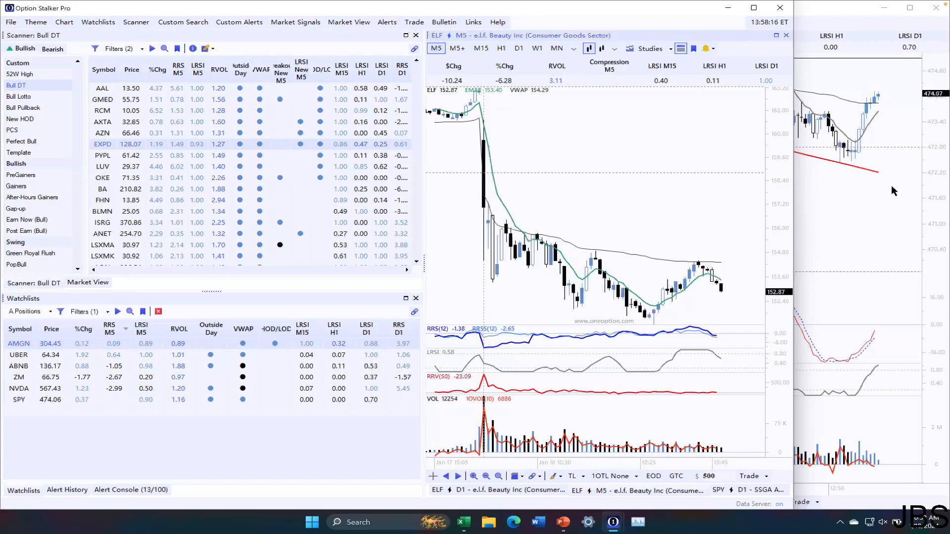
mouse_move(494, 143)
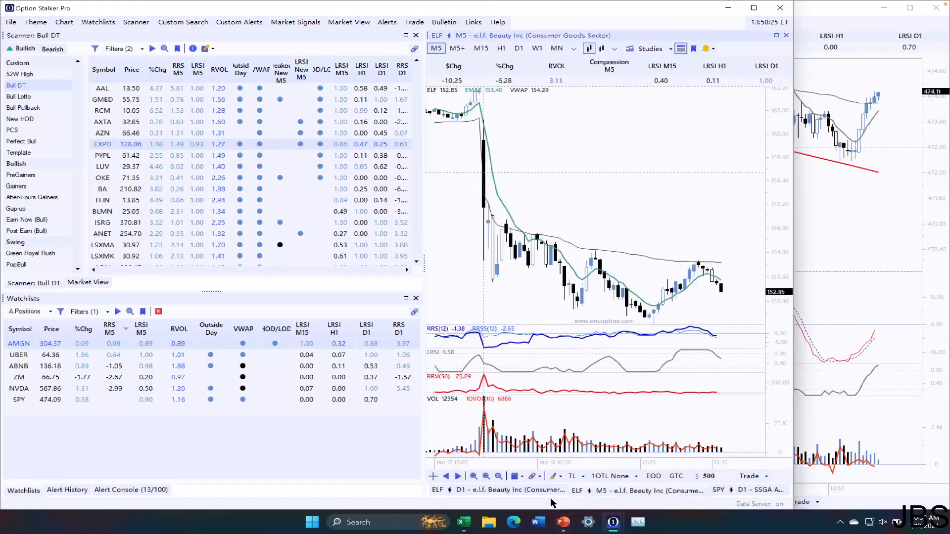
click(518, 64)
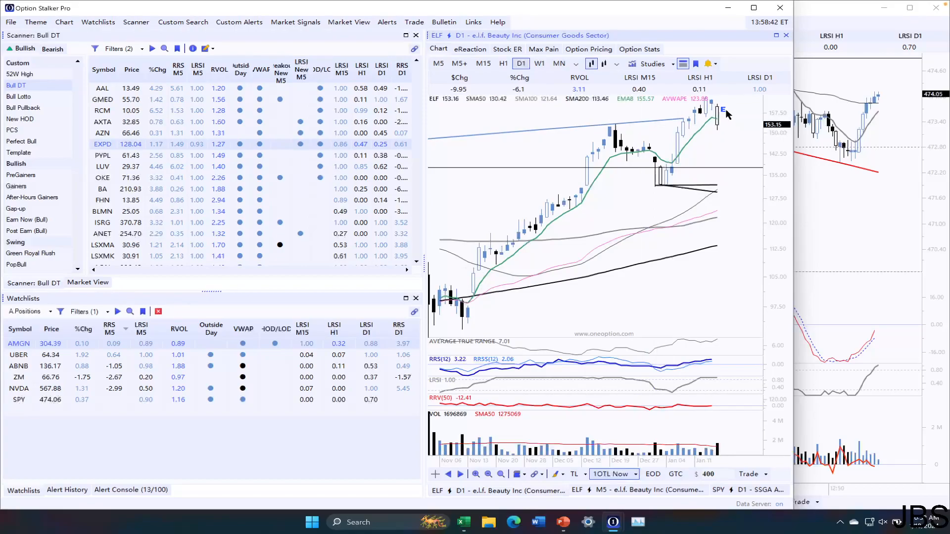
mouse_move(719, 383)
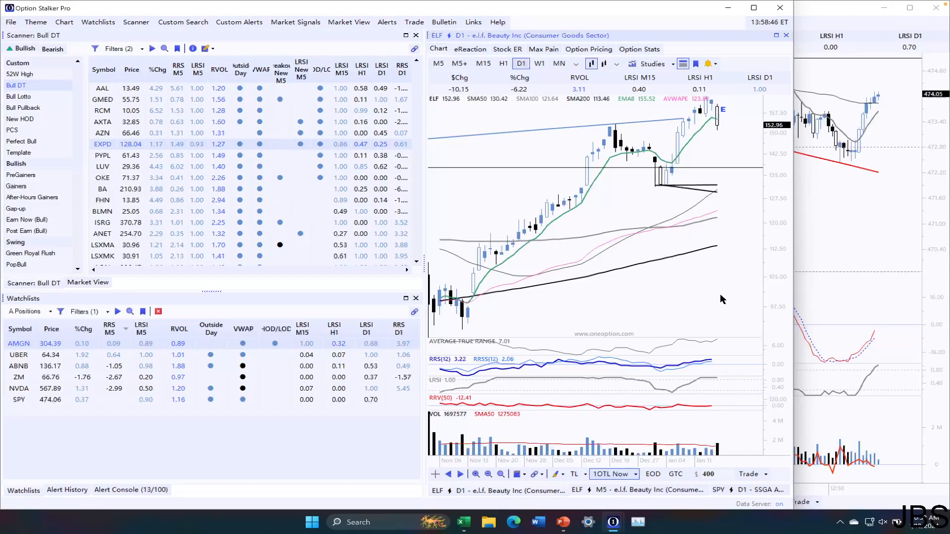
mouse_move(713, 315)
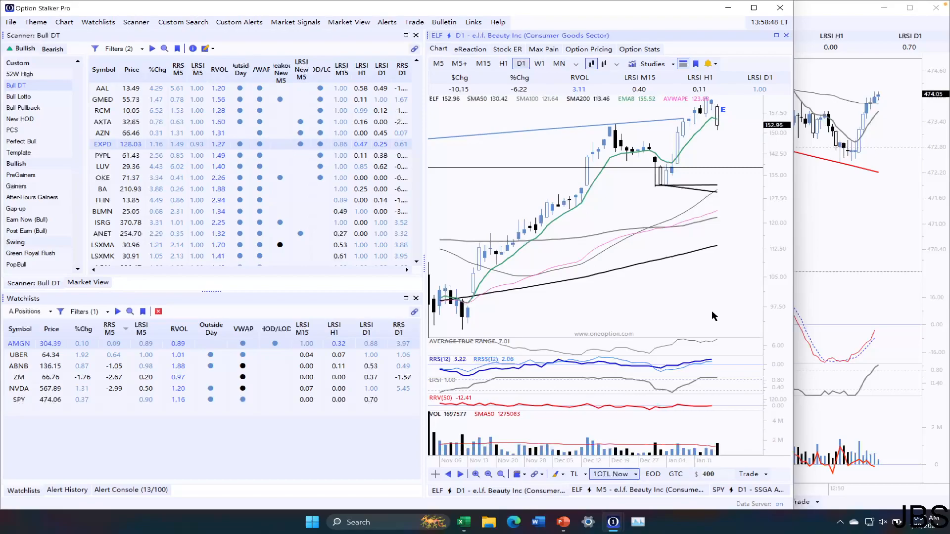
mouse_move(727, 321)
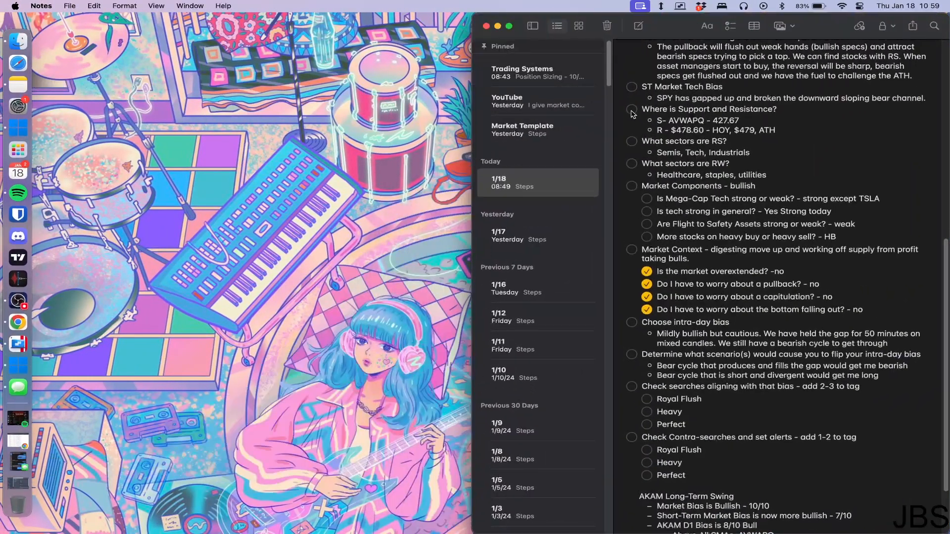
- Open the 1/18 market checklist note in Apple Notes
click(536, 101)
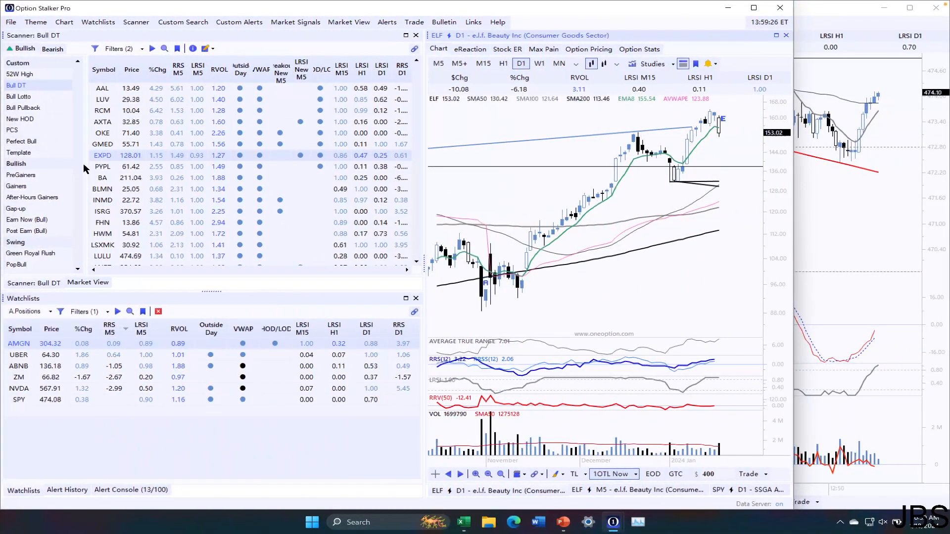
- Review AMGN's daily and 5-minute charts, ending on its daily chart
click(27, 311)
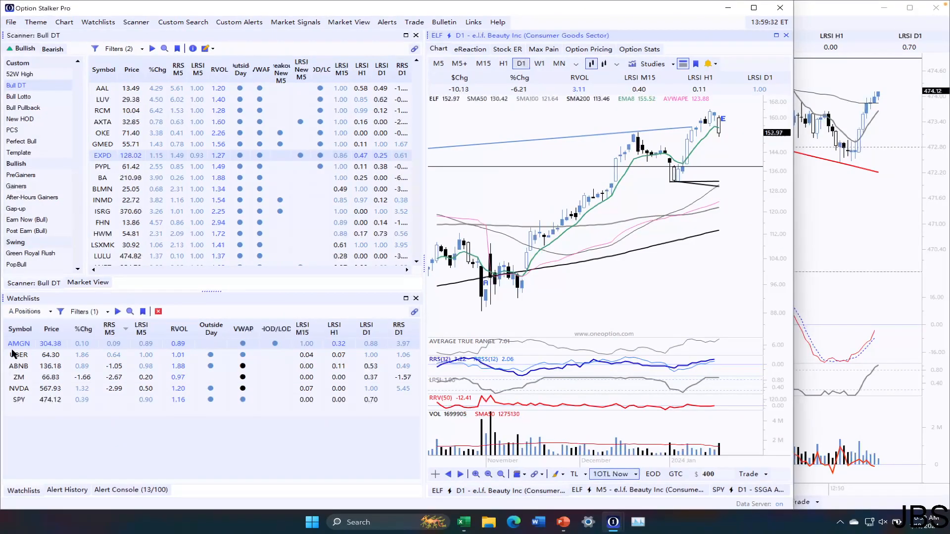
click(19, 343)
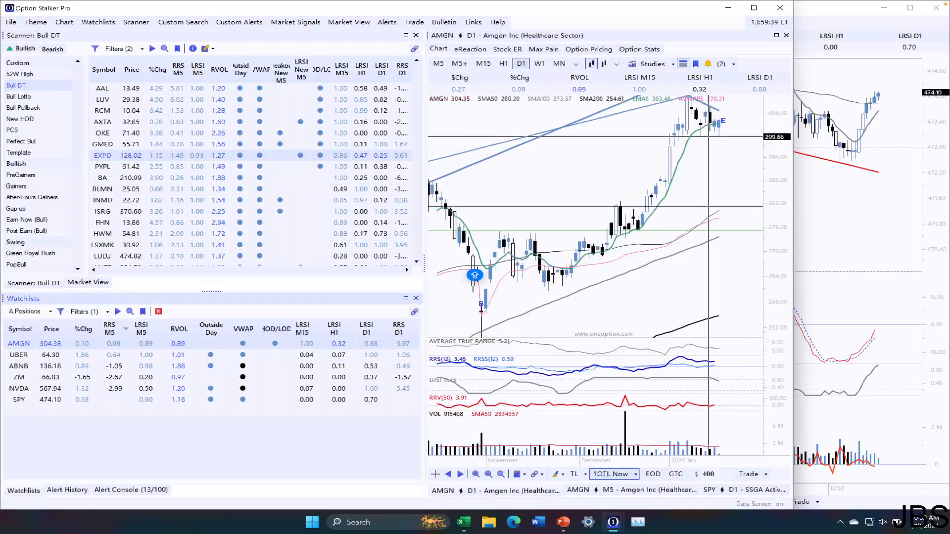
click(436, 64)
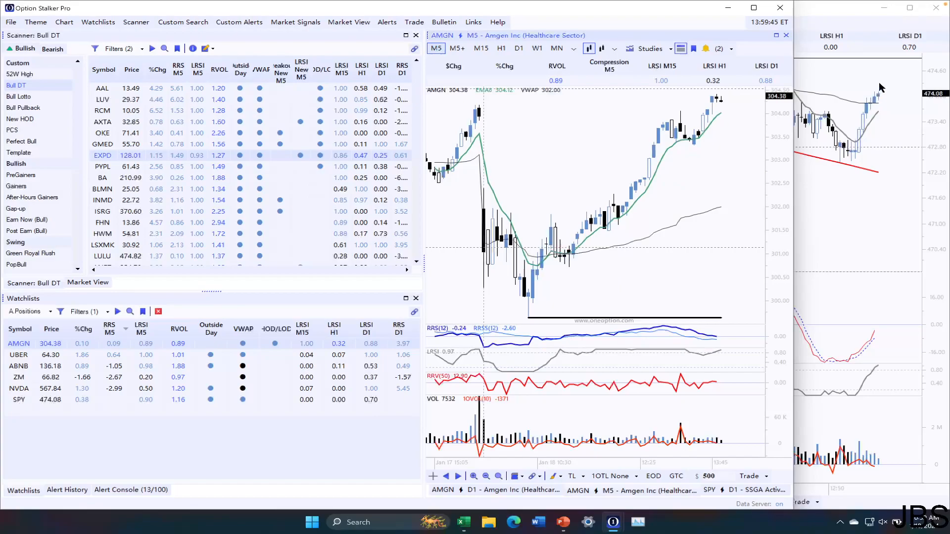
mouse_move(478, 114)
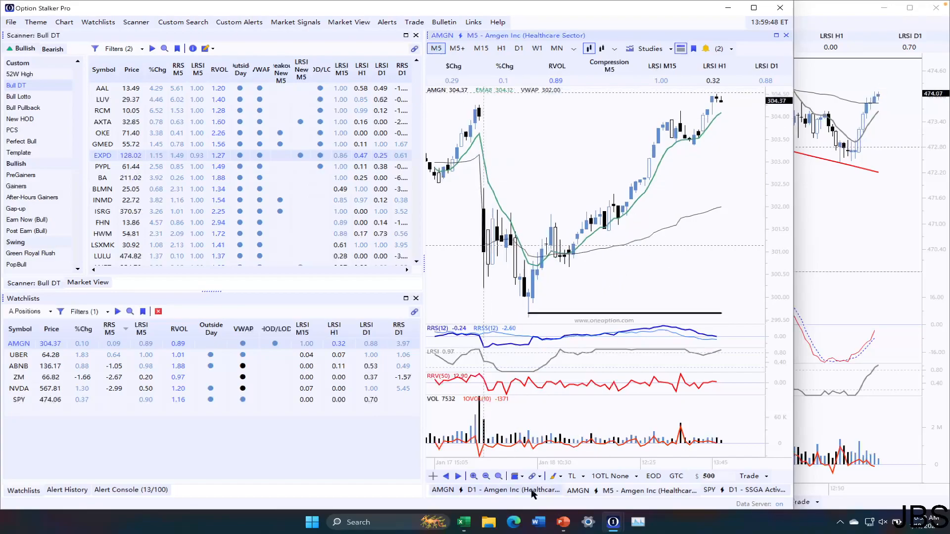
click(518, 64)
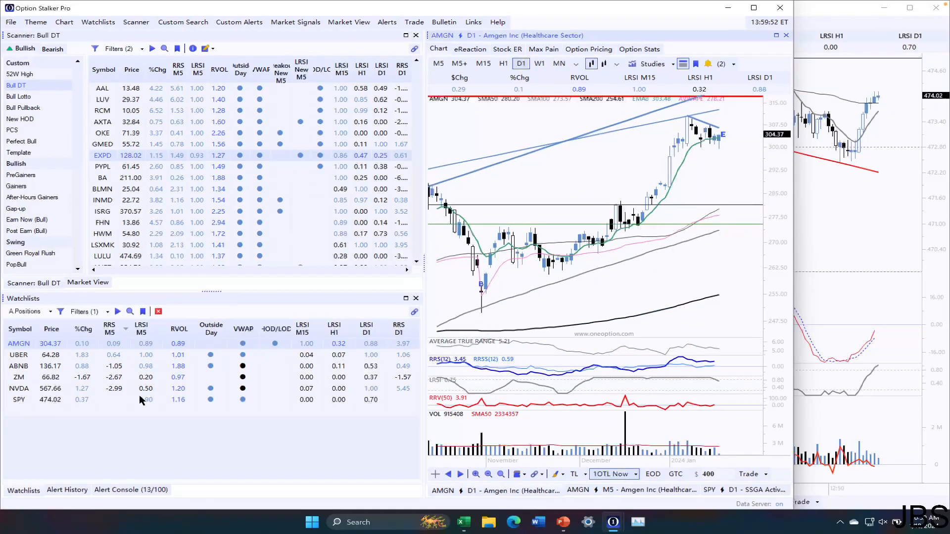
click(18, 354)
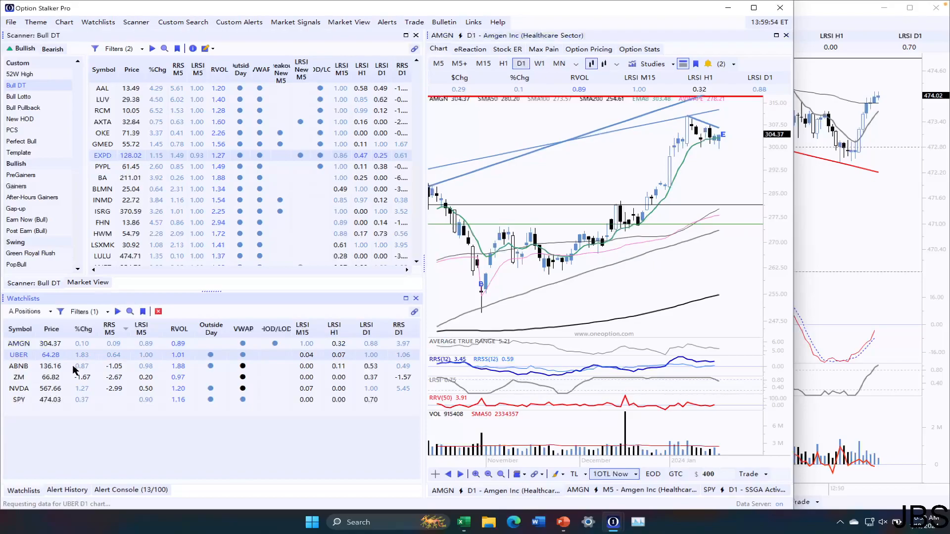
- Check UBER's and ABNB's daily and 5-minute charts
click(19, 355)
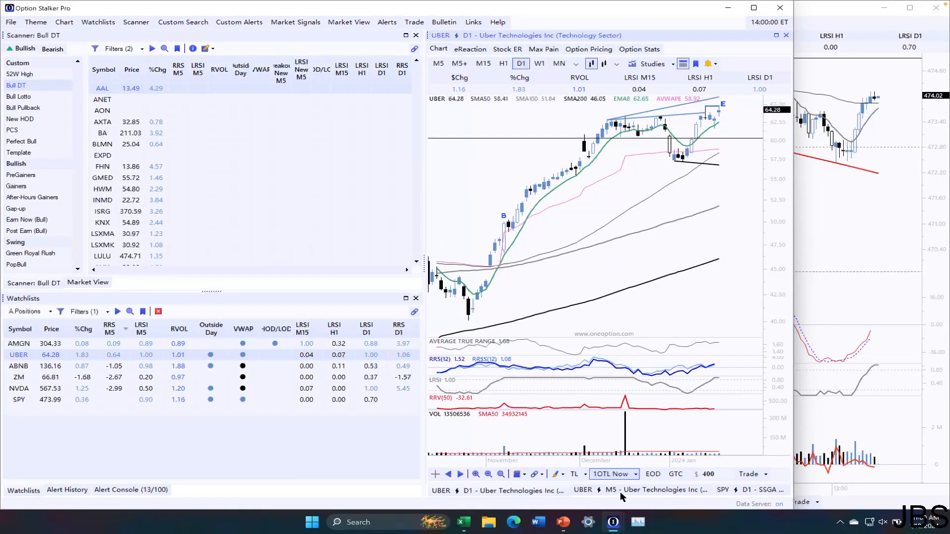
click(437, 64)
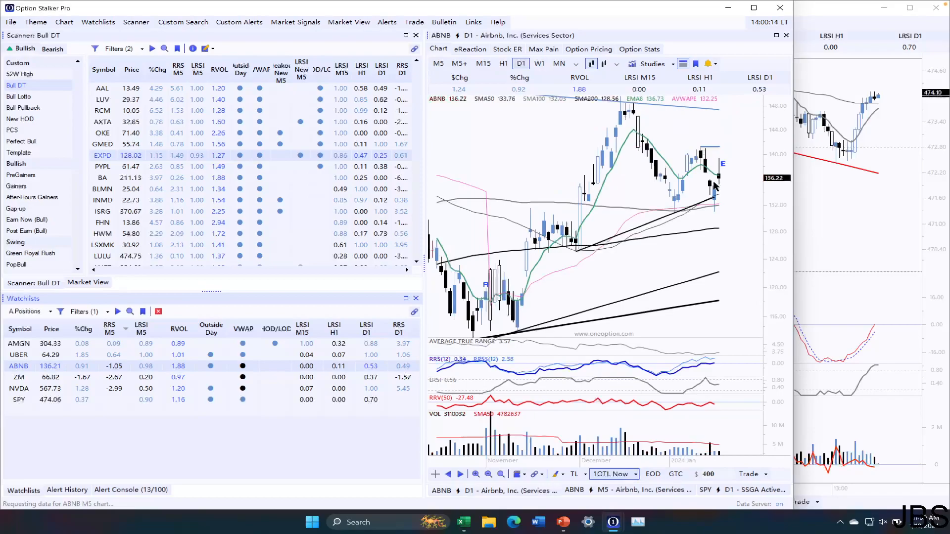
click(437, 63)
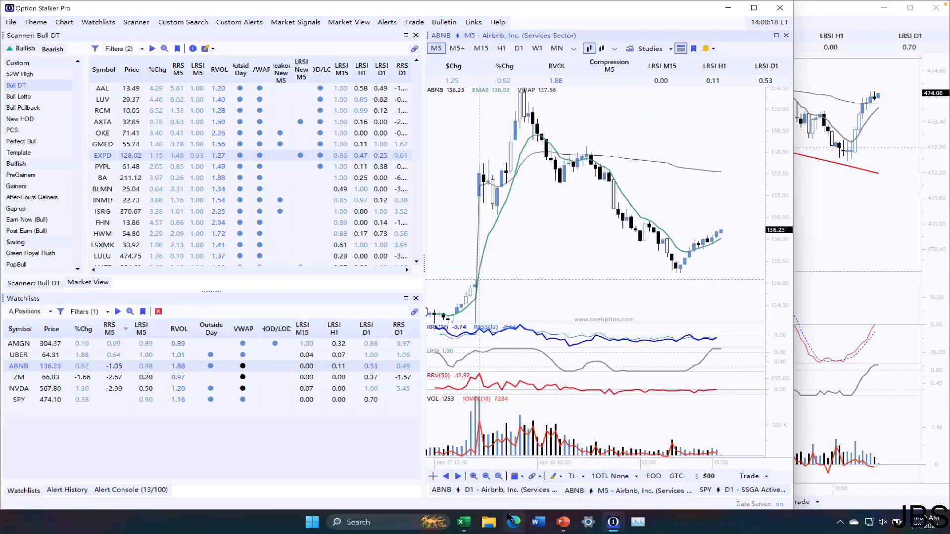
click(519, 63)
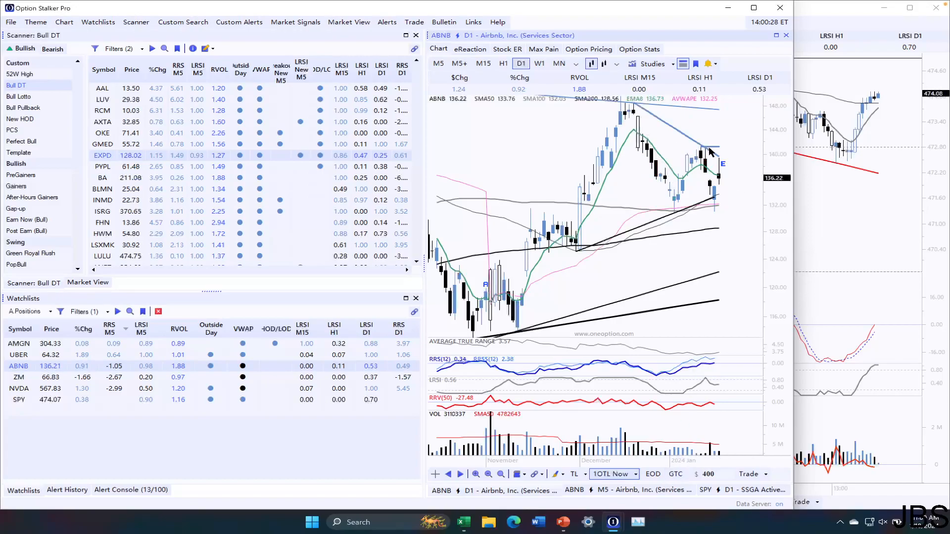
mouse_move(709, 225)
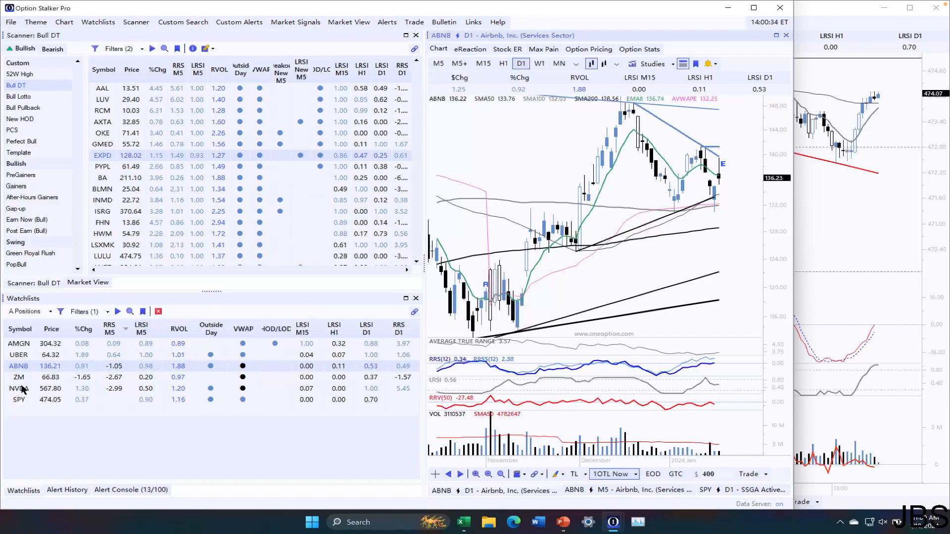
- Look at NVDA's daily chart, then ZM's 5-minute and daily charts
click(19, 388)
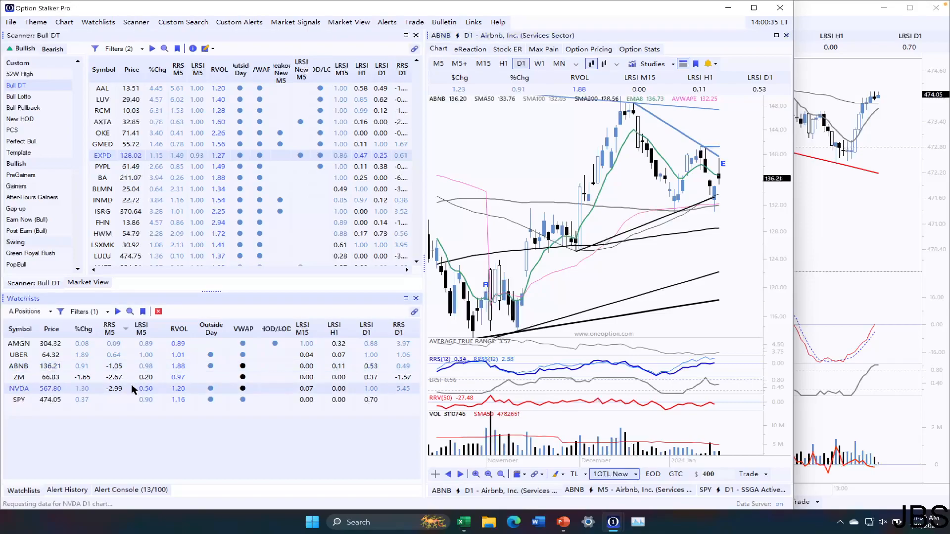
click(18, 389)
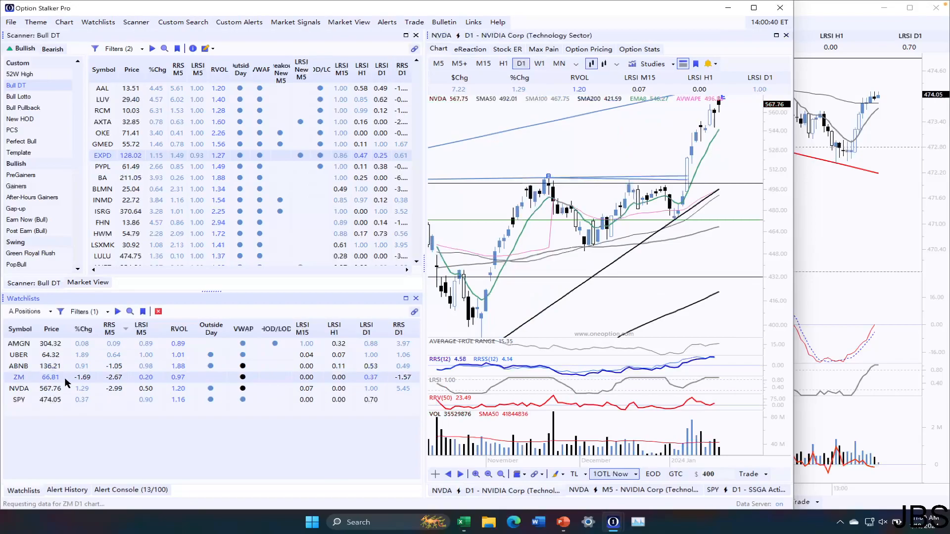
click(18, 377)
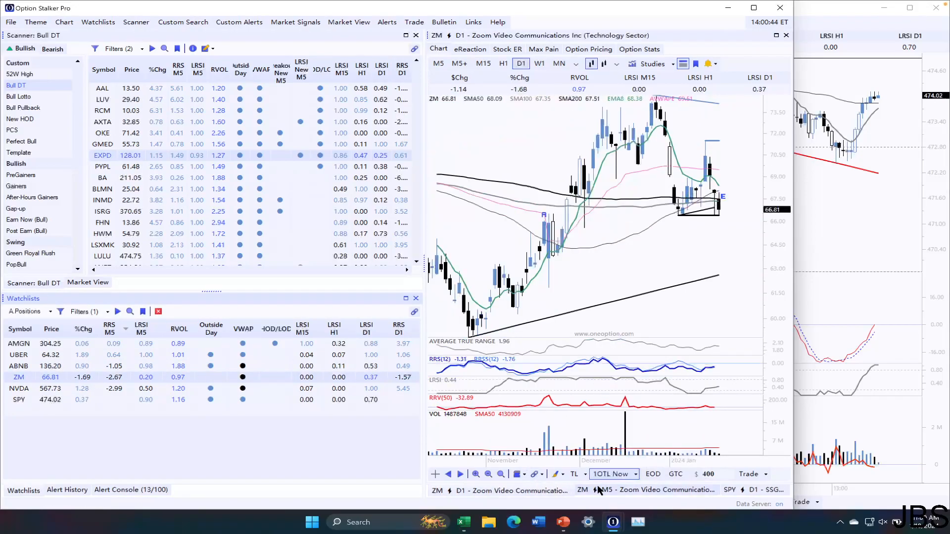
click(436, 48)
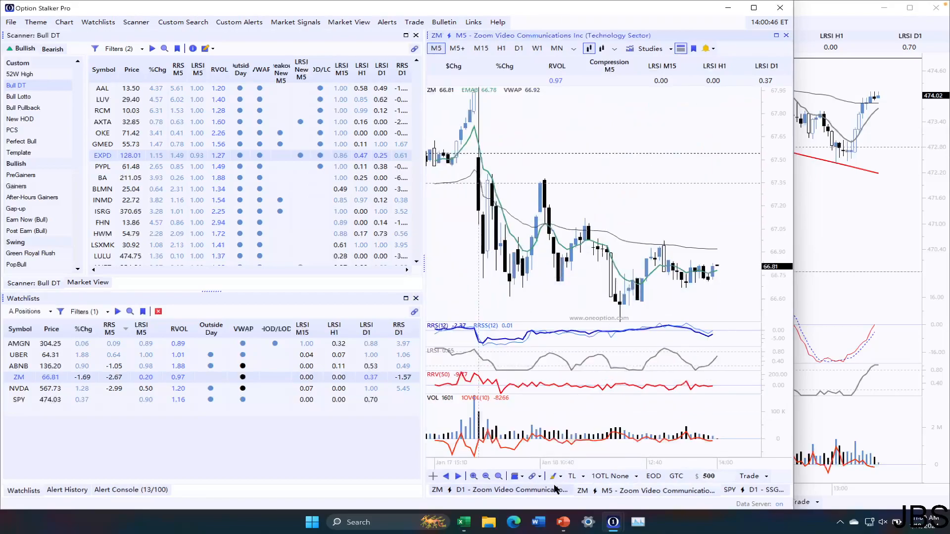
click(520, 64)
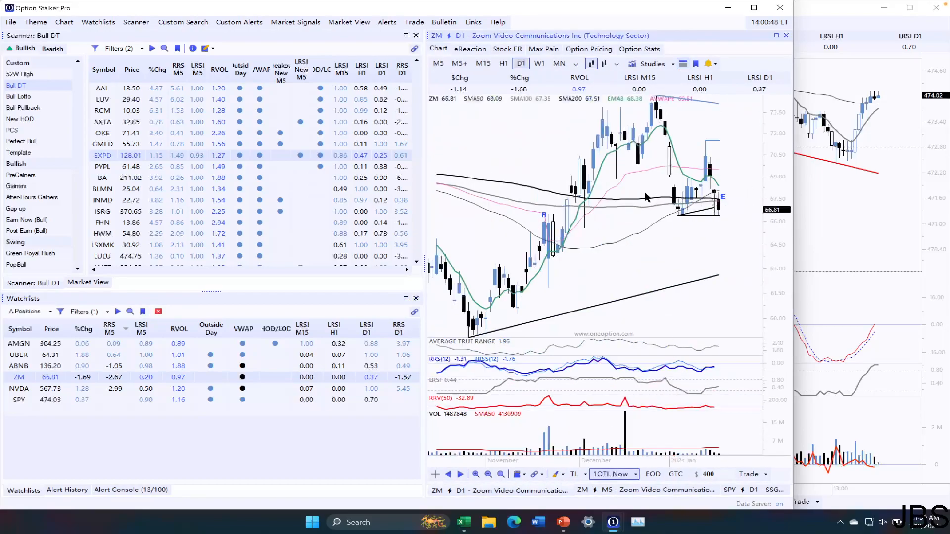
mouse_move(676, 219)
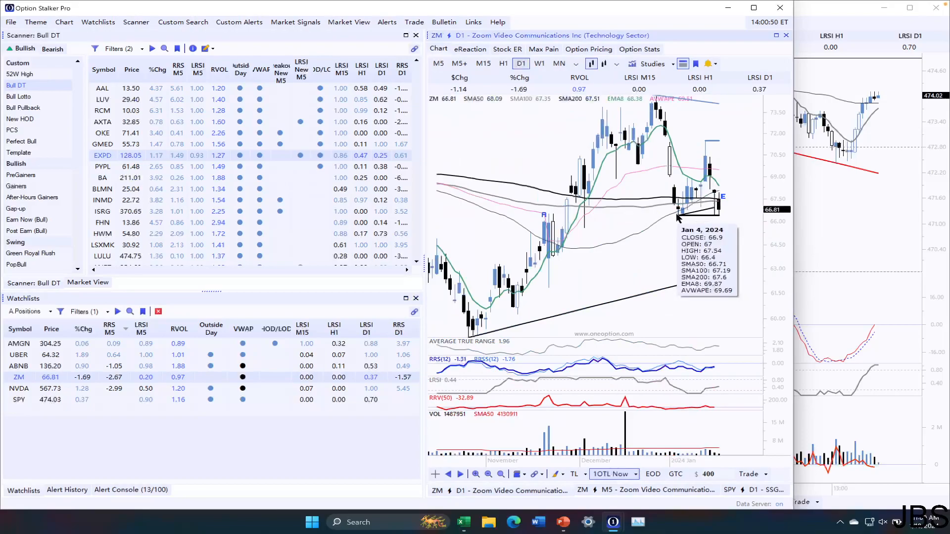
mouse_move(733, 230)
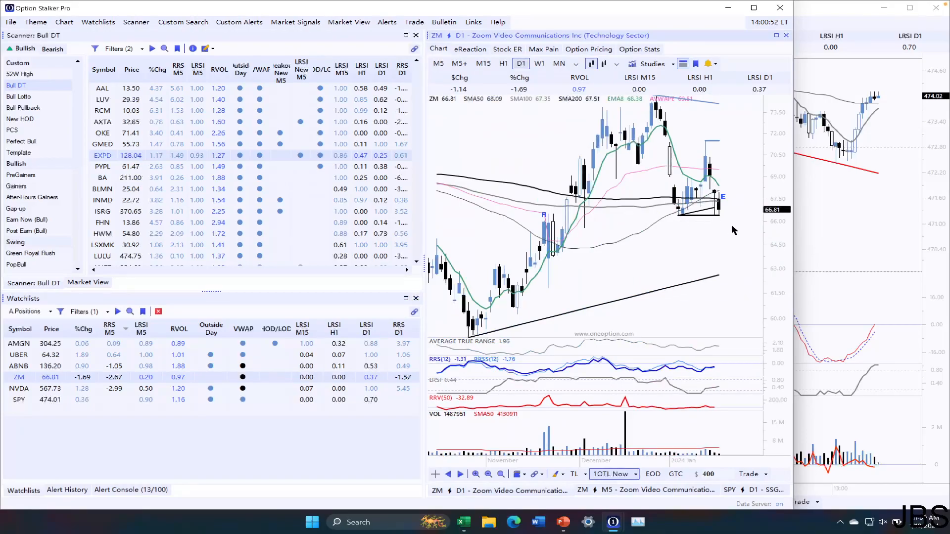
mouse_move(718, 197)
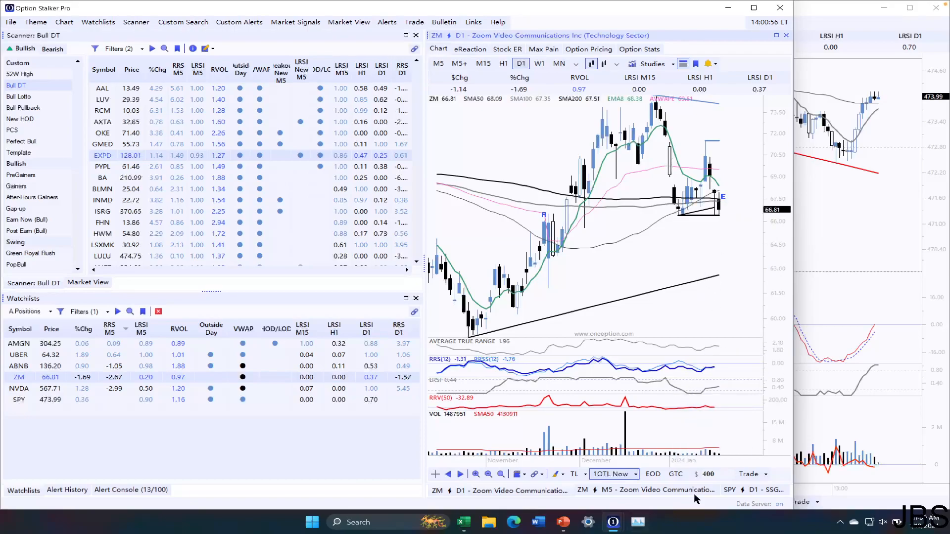
mouse_move(720, 196)
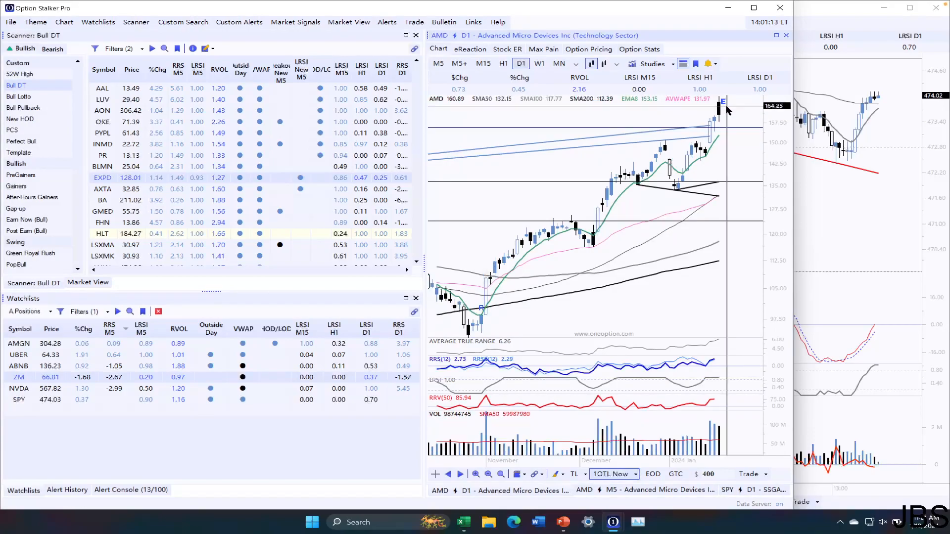
- View AMD's 5-minute chart, then open LiveRamp (RAMP) on its daily chart
click(435, 63)
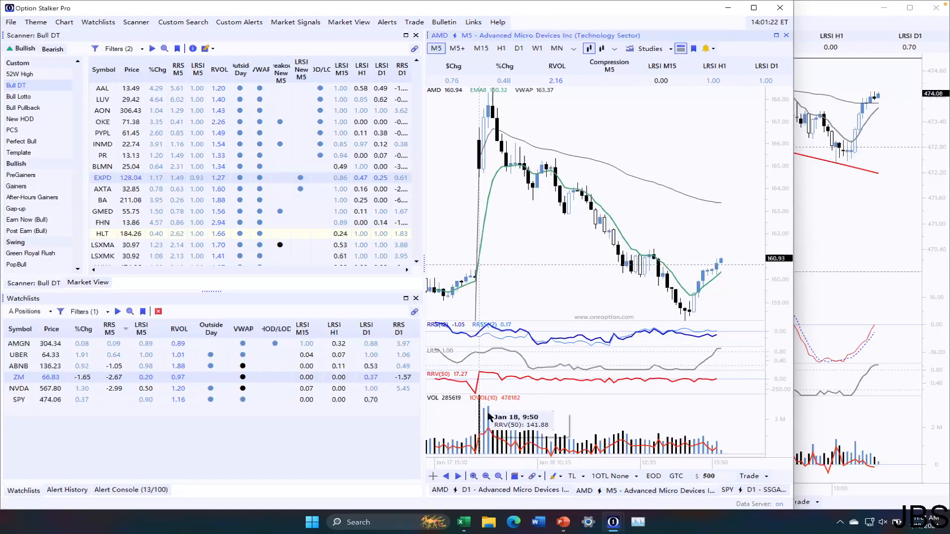
click(520, 64)
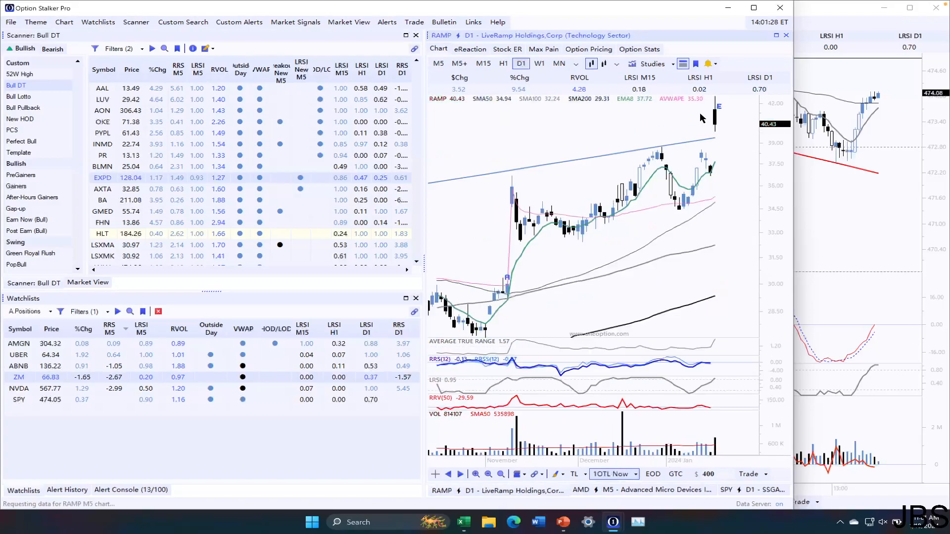
click(435, 64)
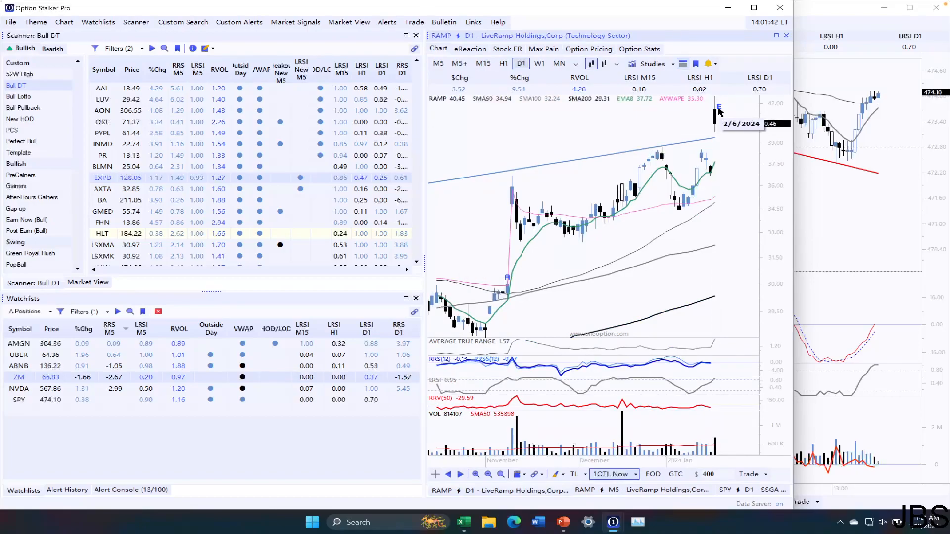
mouse_move(706, 173)
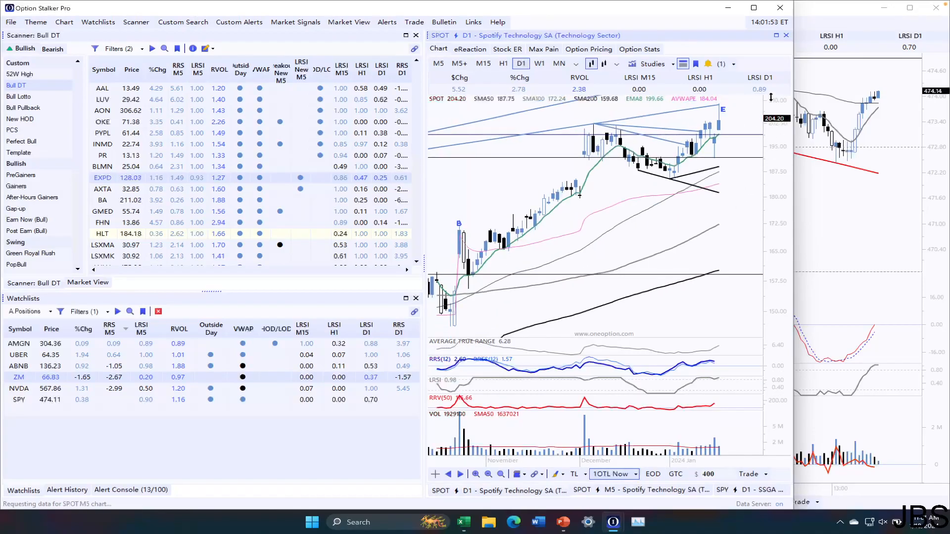
mouse_move(709, 129)
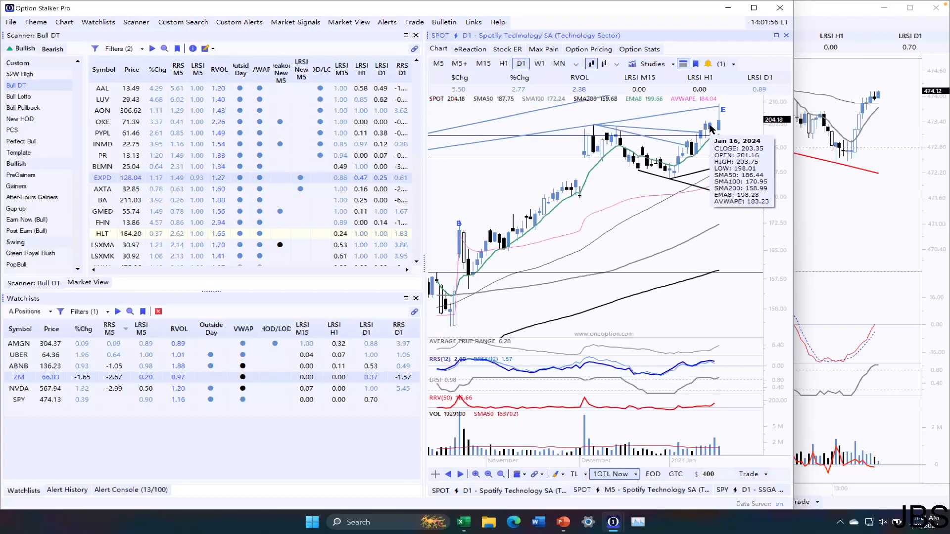
mouse_move(718, 132)
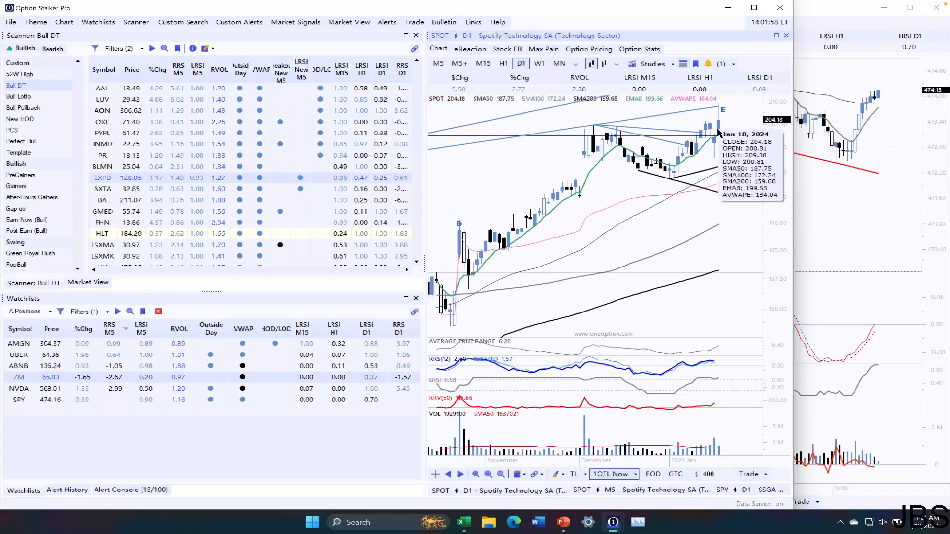
click(437, 48)
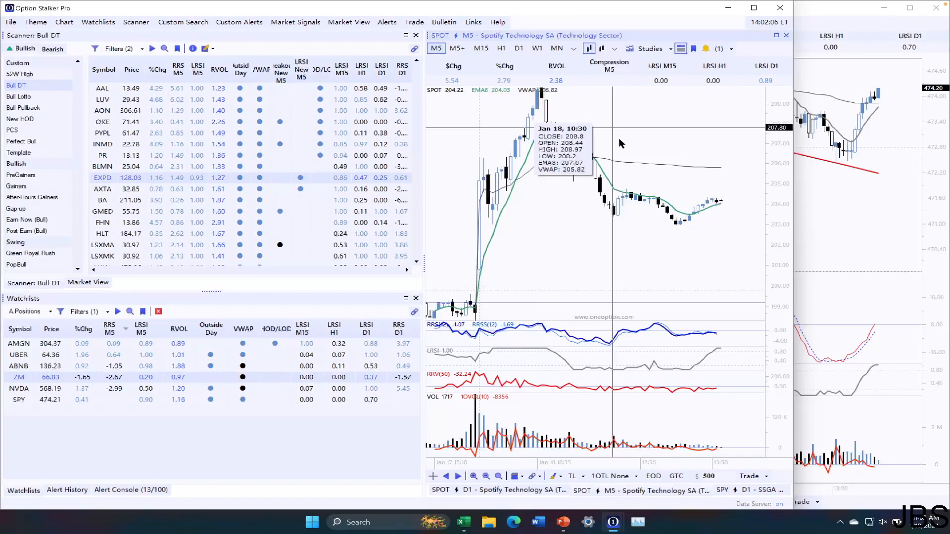
click(519, 63)
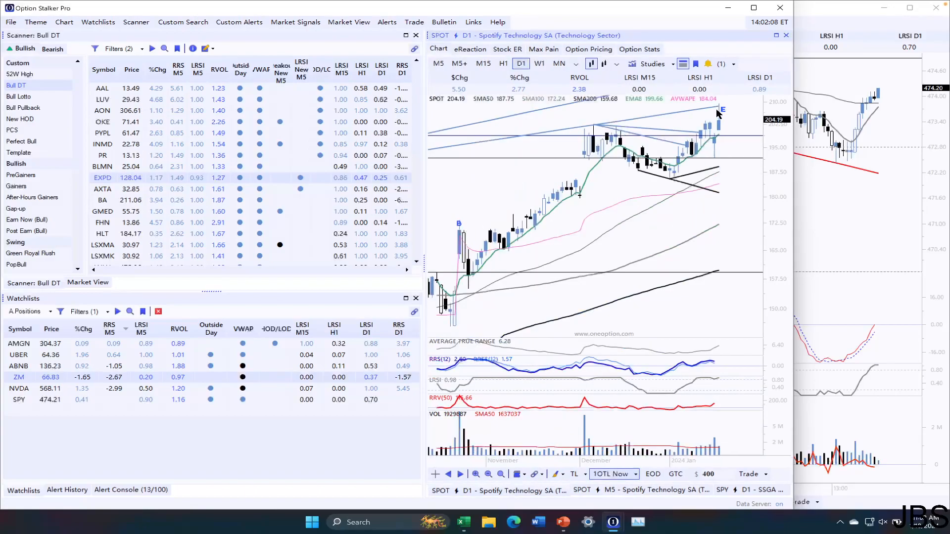
mouse_move(719, 113)
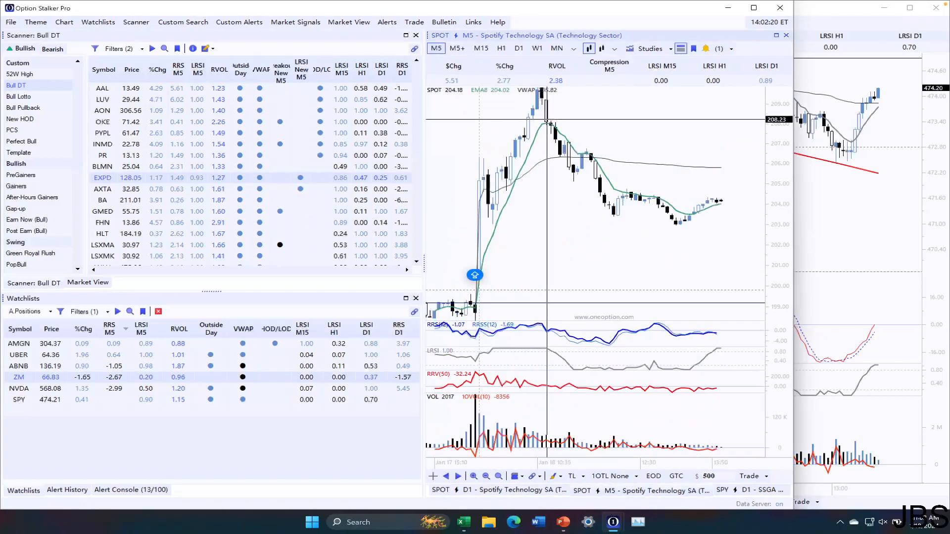
mouse_move(545, 113)
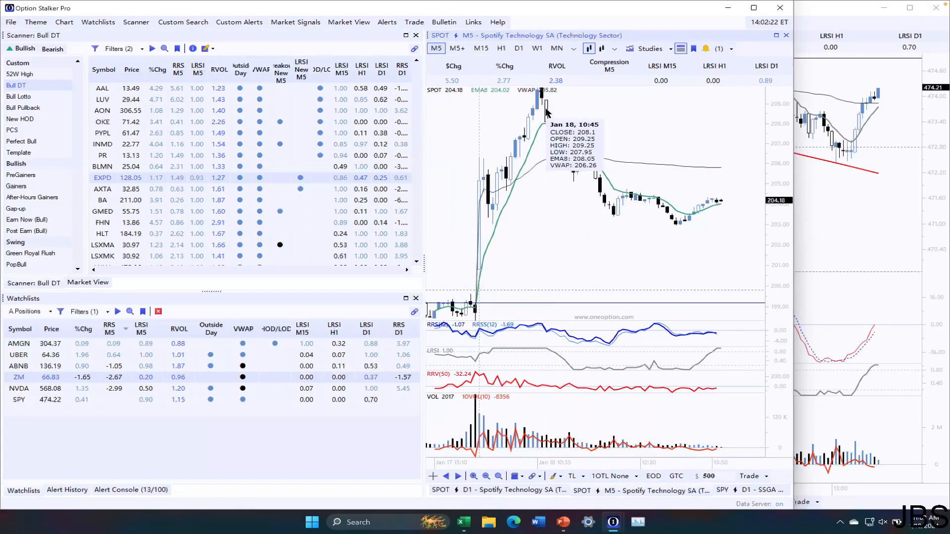
mouse_move(573, 146)
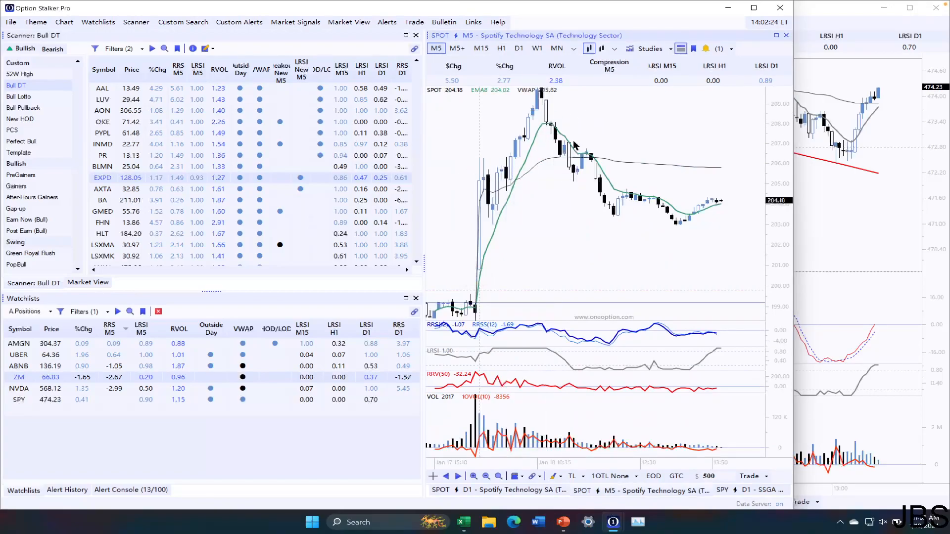
click(519, 64)
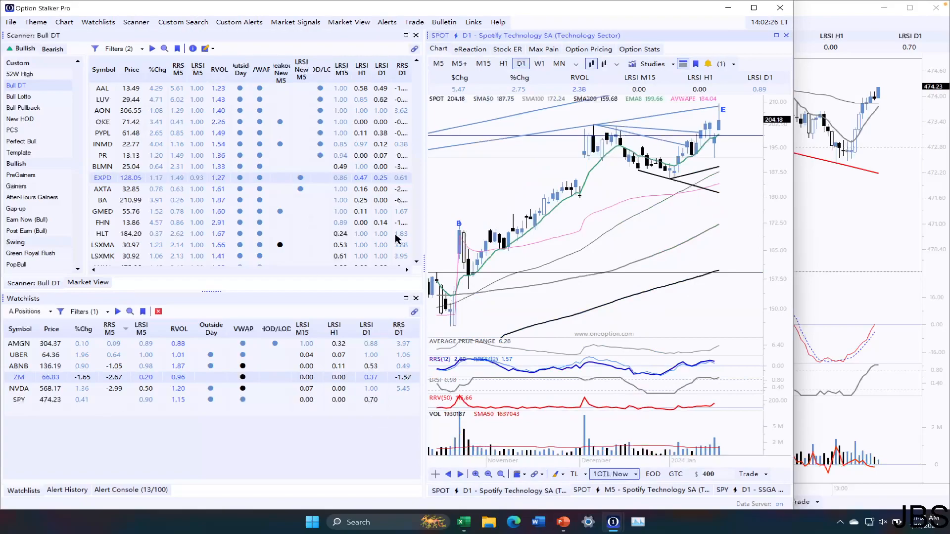
mouse_move(687, 175)
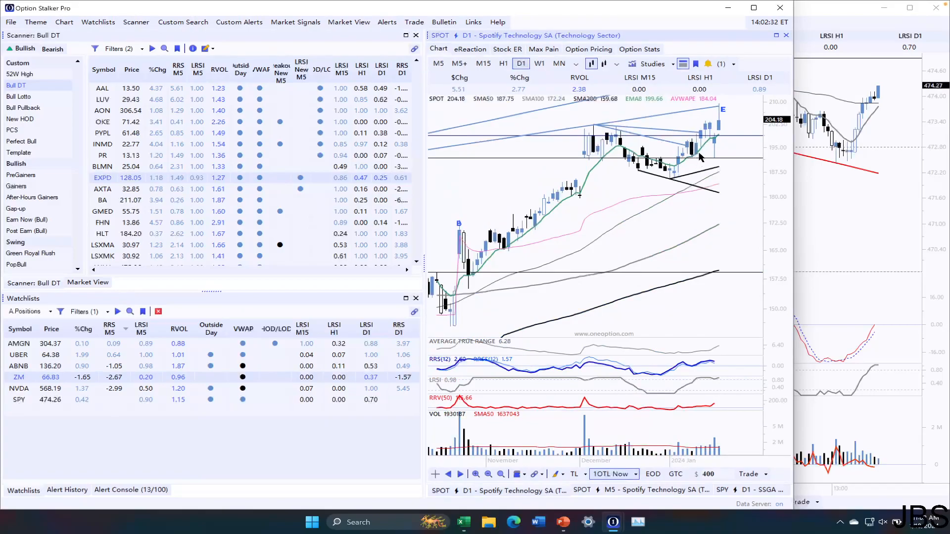
mouse_move(613, 138)
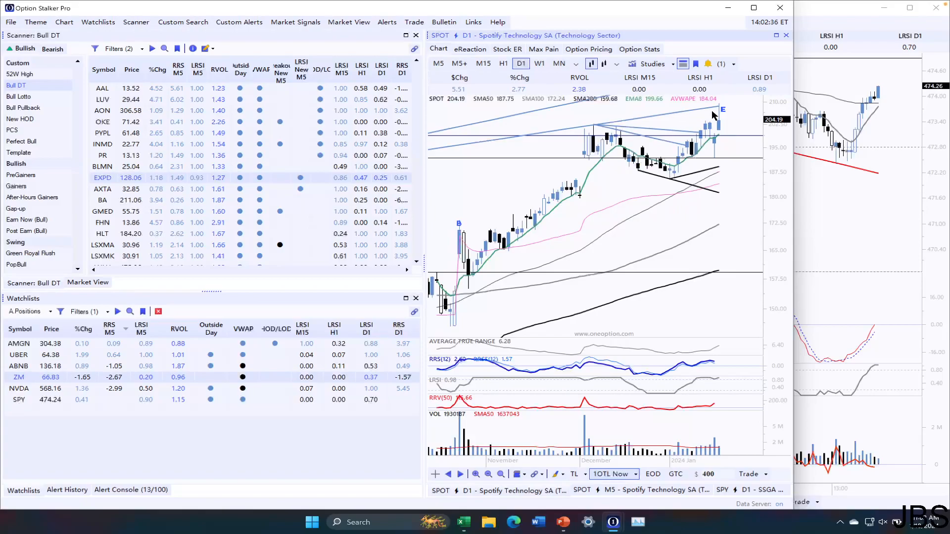
mouse_move(731, 115)
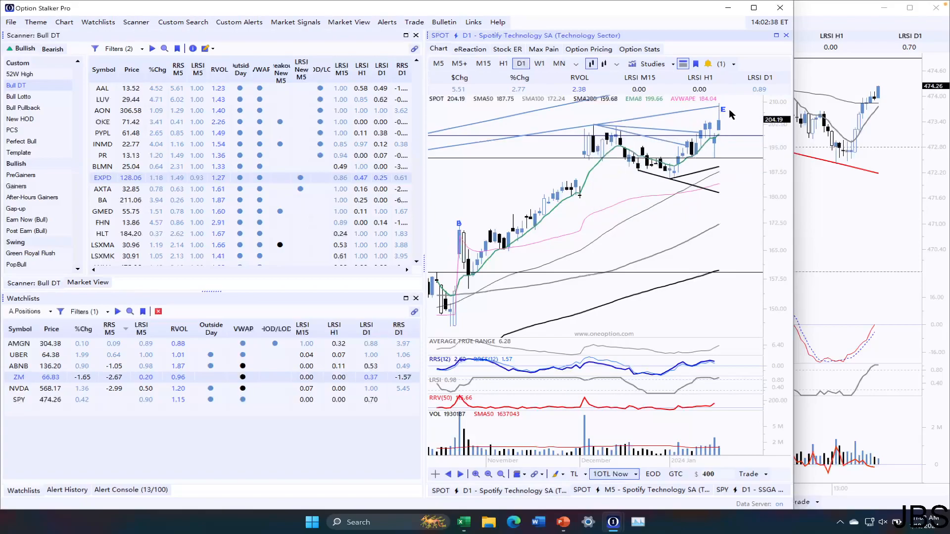
mouse_move(670, 133)
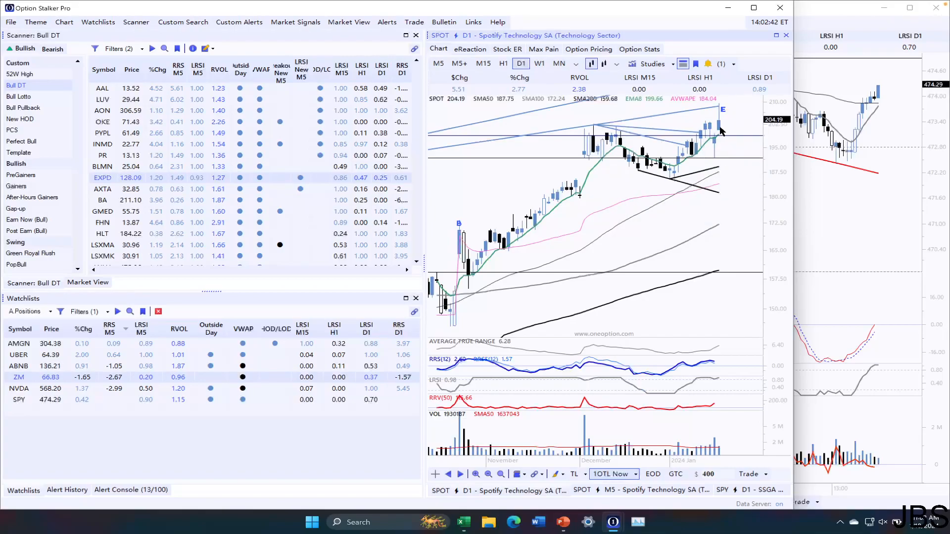
mouse_move(721, 129)
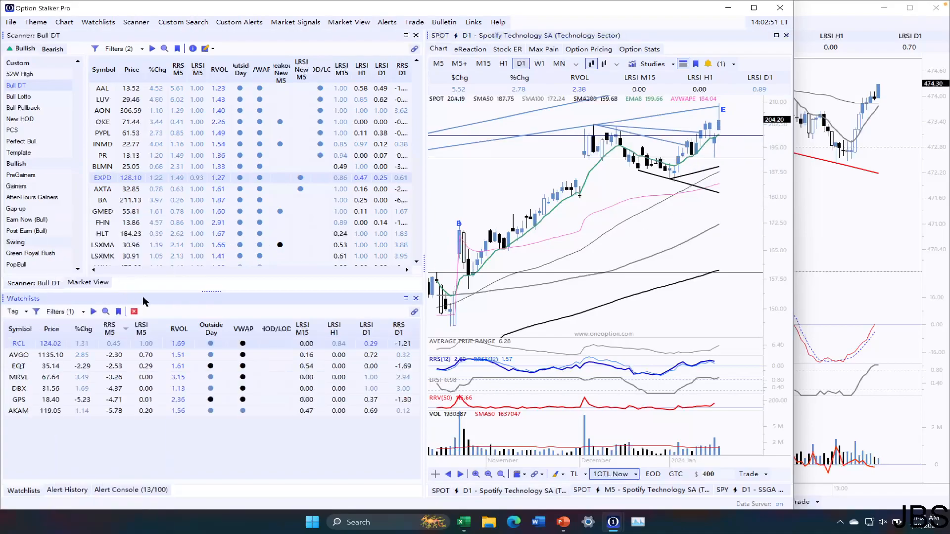
- Sort the Tag watchlist by %Chg and view Marvell's daily and 5-minute charts
click(82, 329)
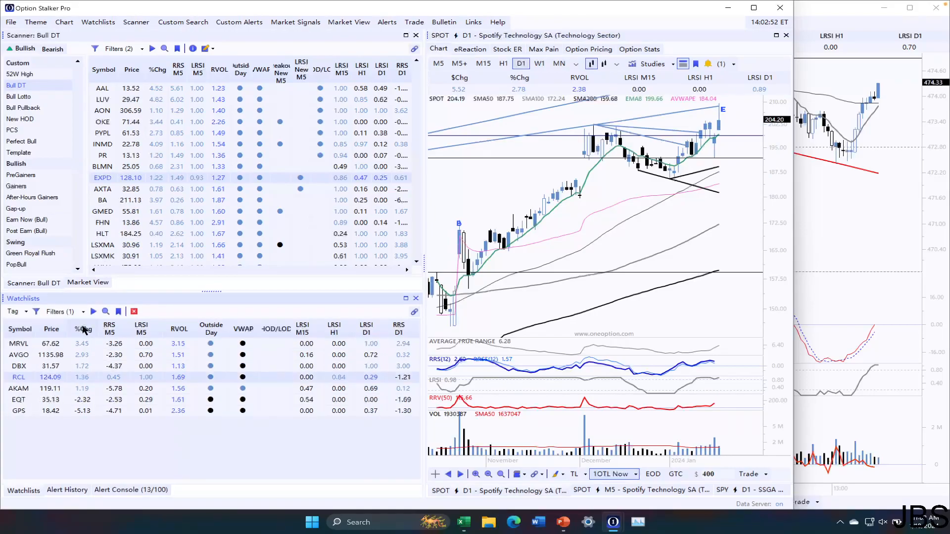
click(19, 344)
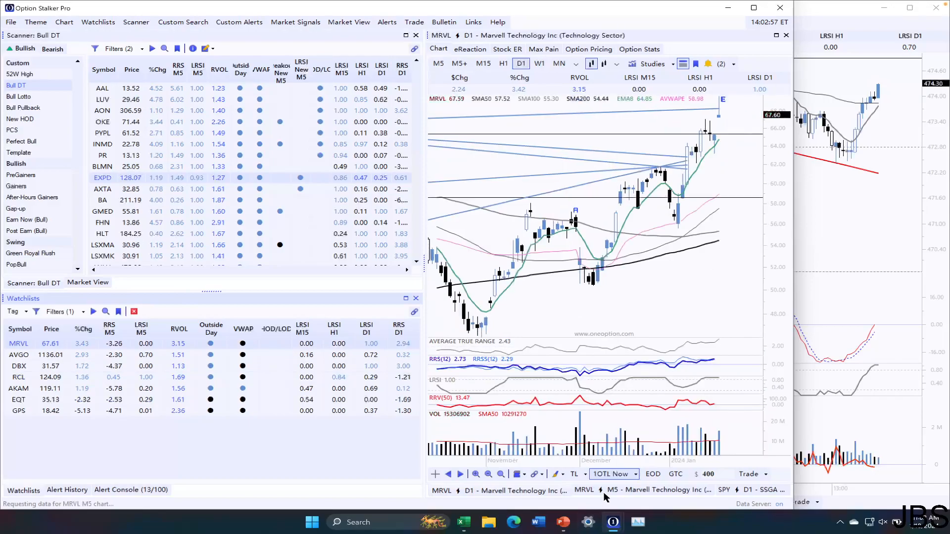
click(435, 48)
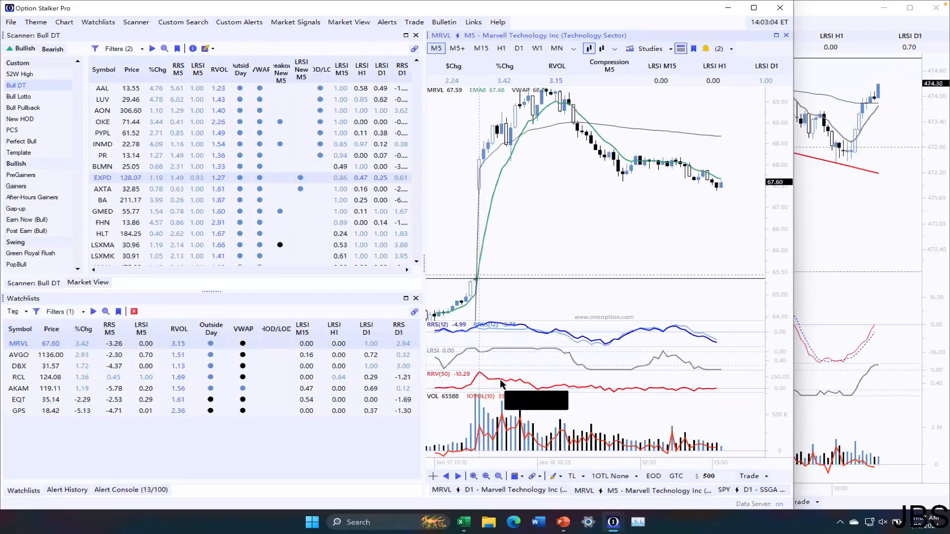
click(520, 63)
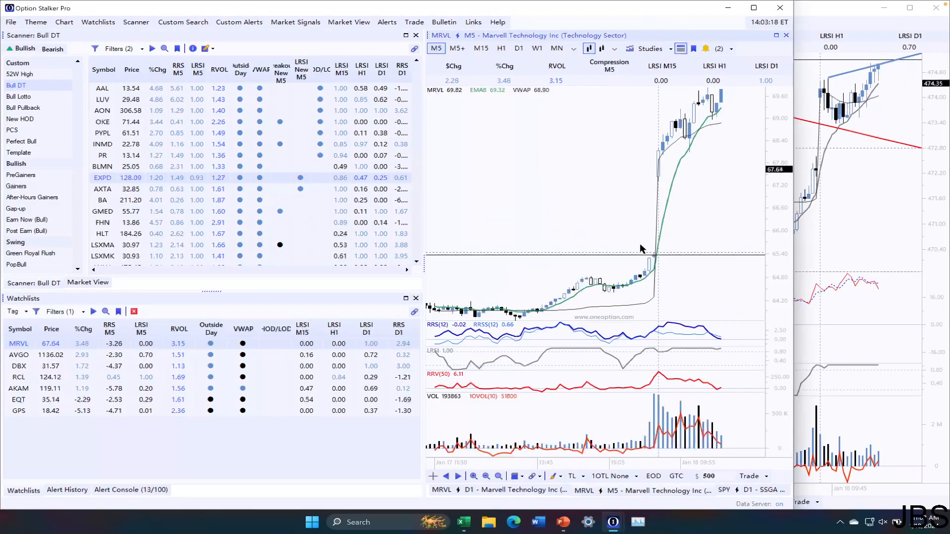
mouse_move(527, 421)
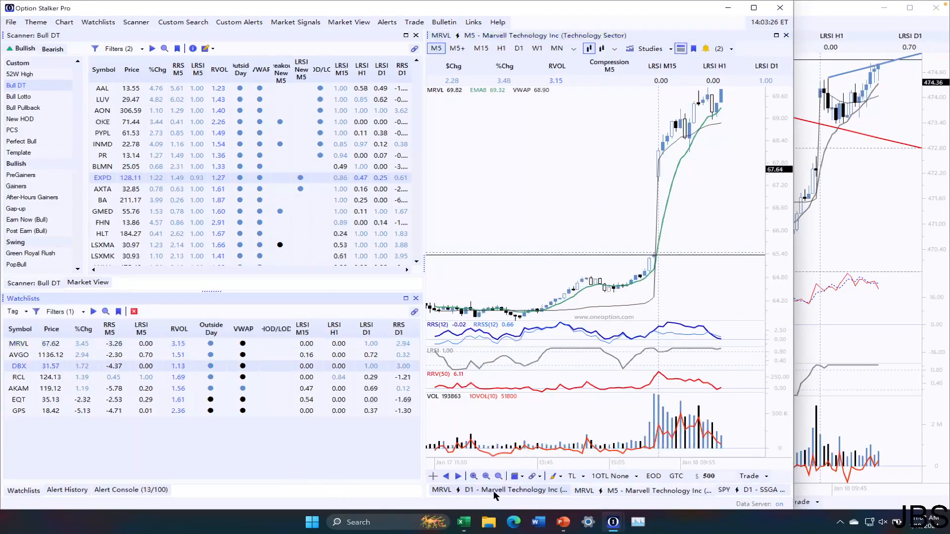
- Load Dropbox's daily chart and zoom it in on recent months
click(19, 366)
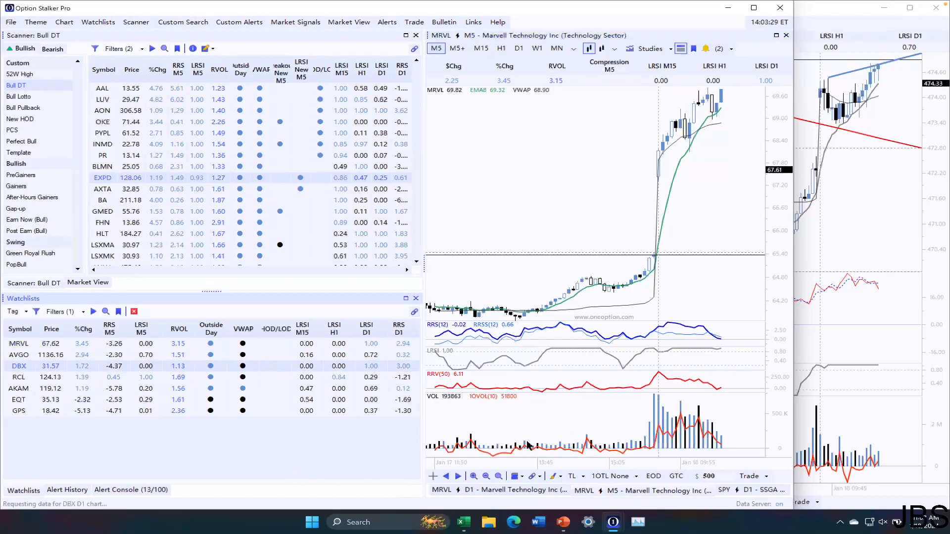
click(19, 366)
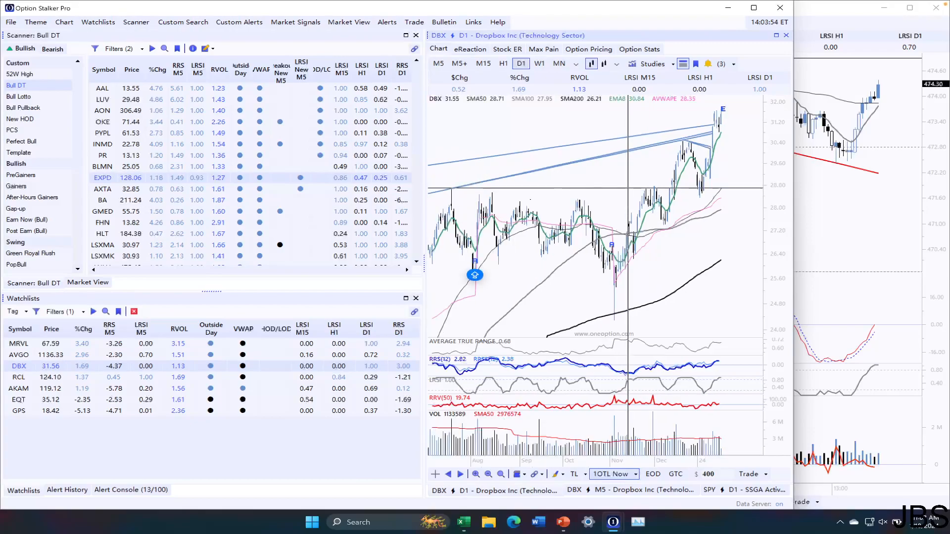
click(551, 474)
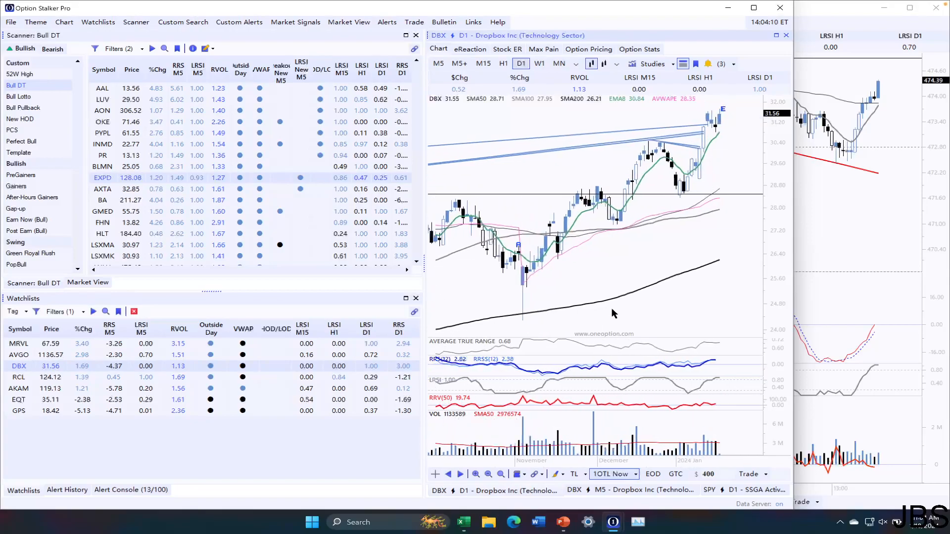
click(18, 377)
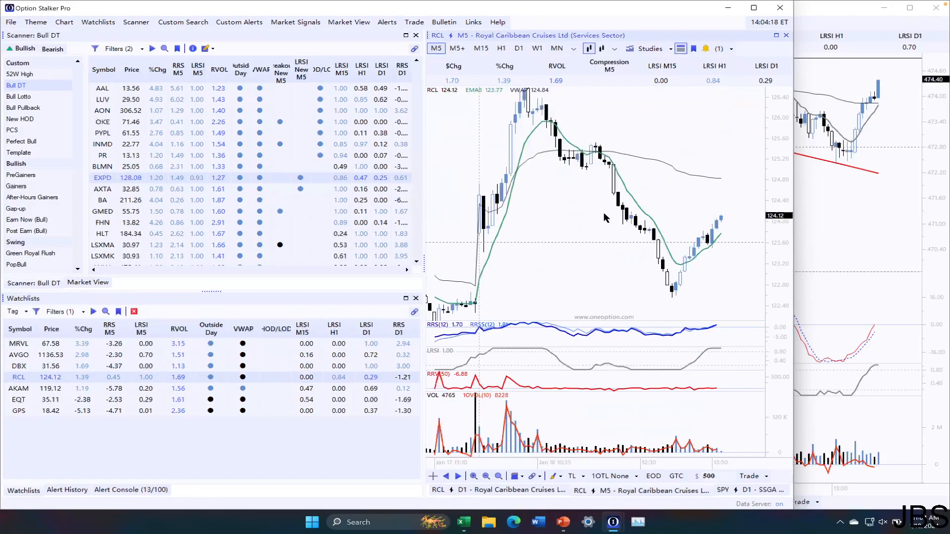
mouse_move(682, 330)
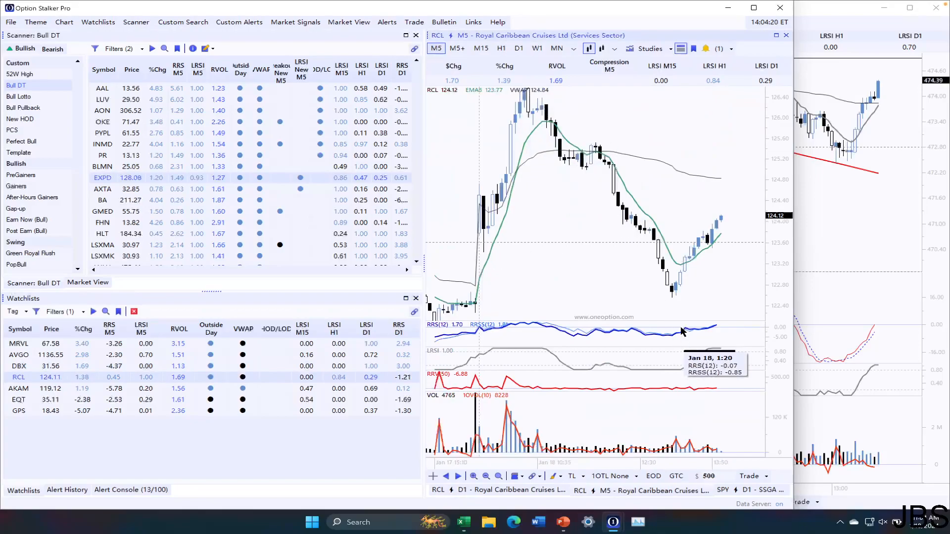
- Switch Royal Caribbean from its 5-minute to its daily chart
click(518, 64)
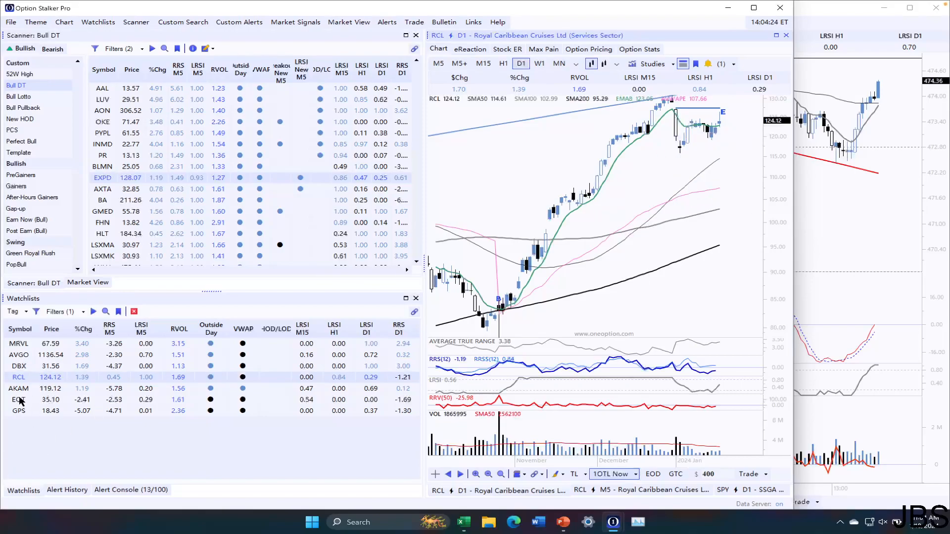
click(18, 388)
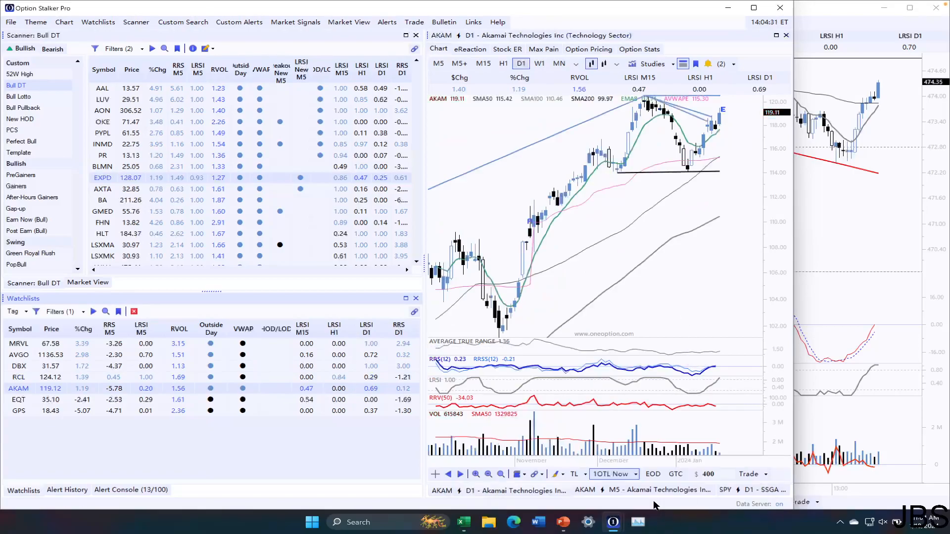
- Glance at the SPY chart and Akamai's 5-minute chart, ending on AKAM's daily chart
click(437, 48)
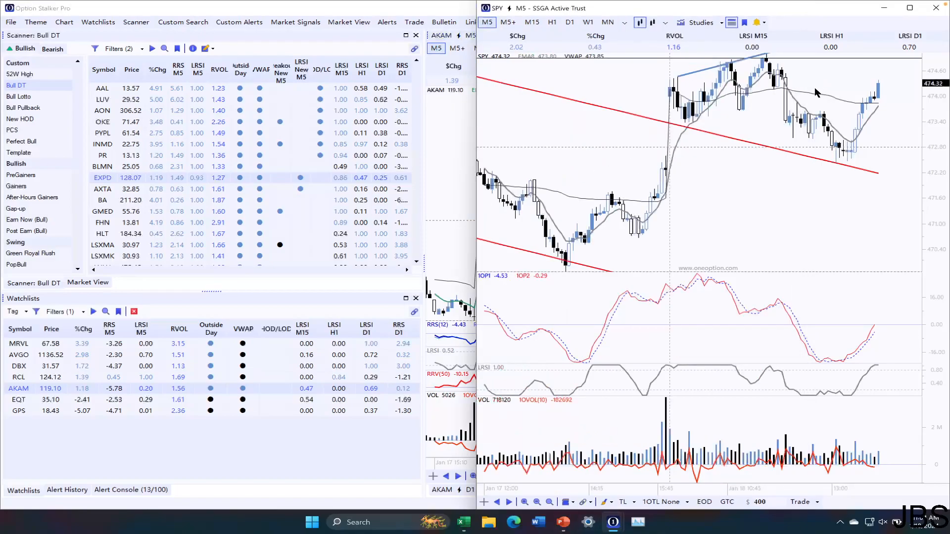
mouse_move(801, 107)
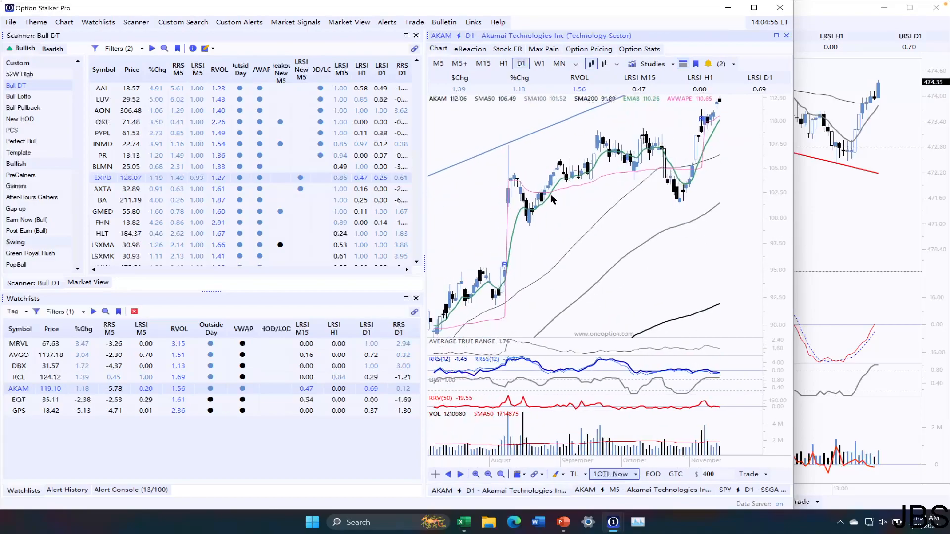
mouse_move(633, 172)
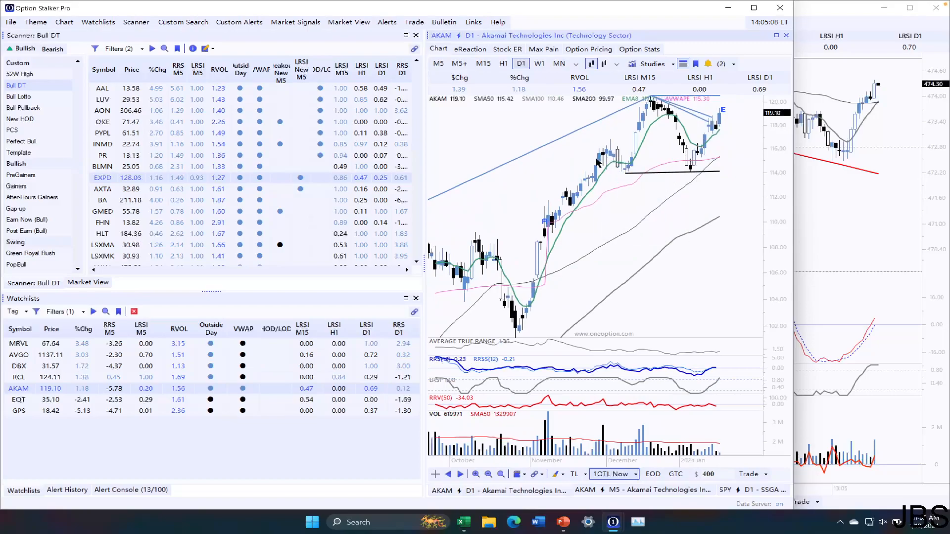
mouse_move(677, 105)
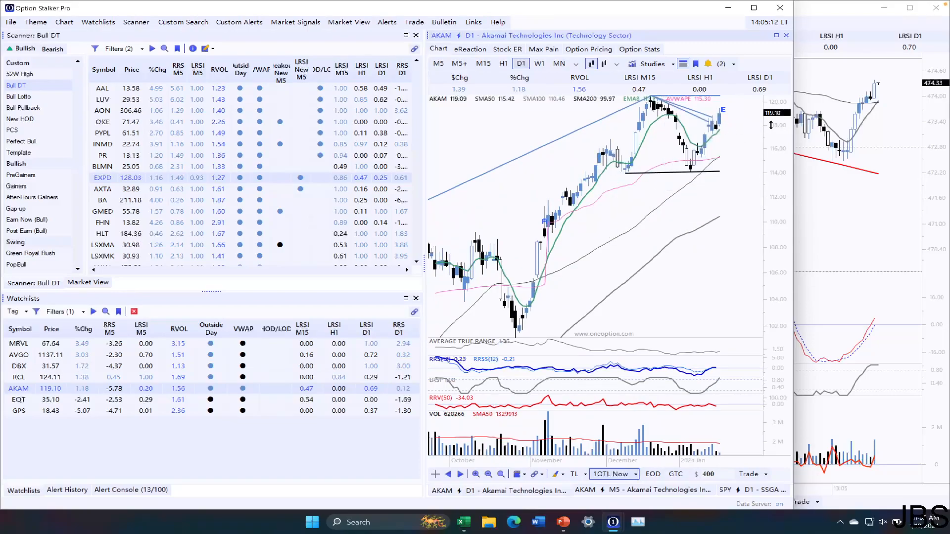
mouse_move(651, 115)
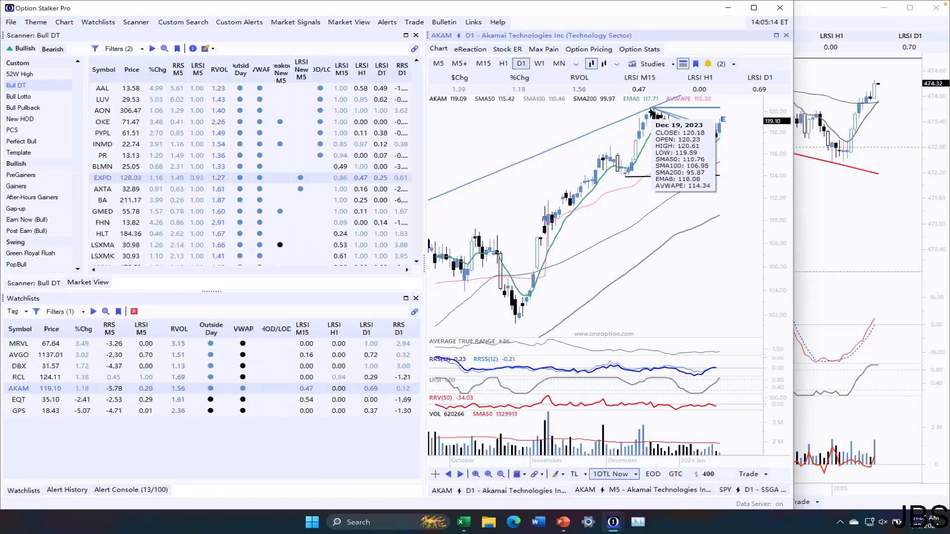
mouse_move(712, 191)
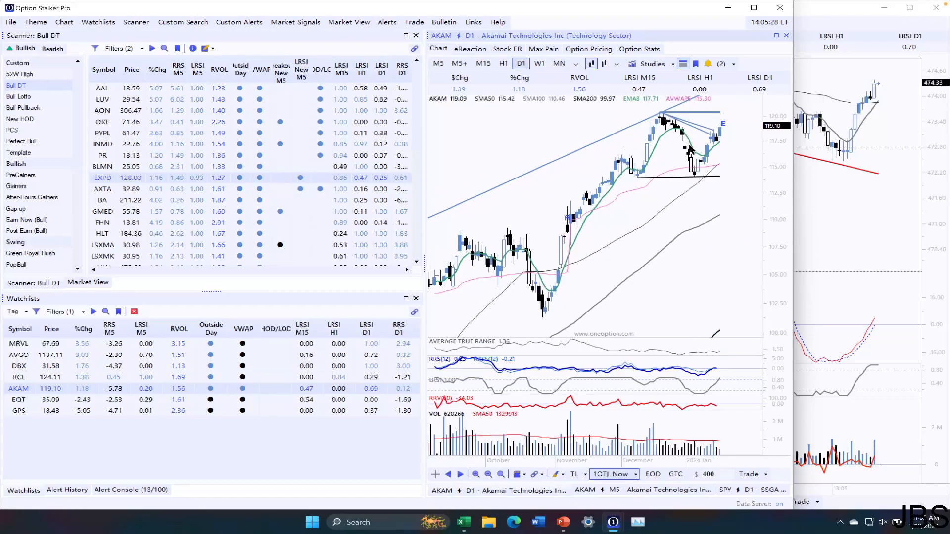
mouse_move(709, 140)
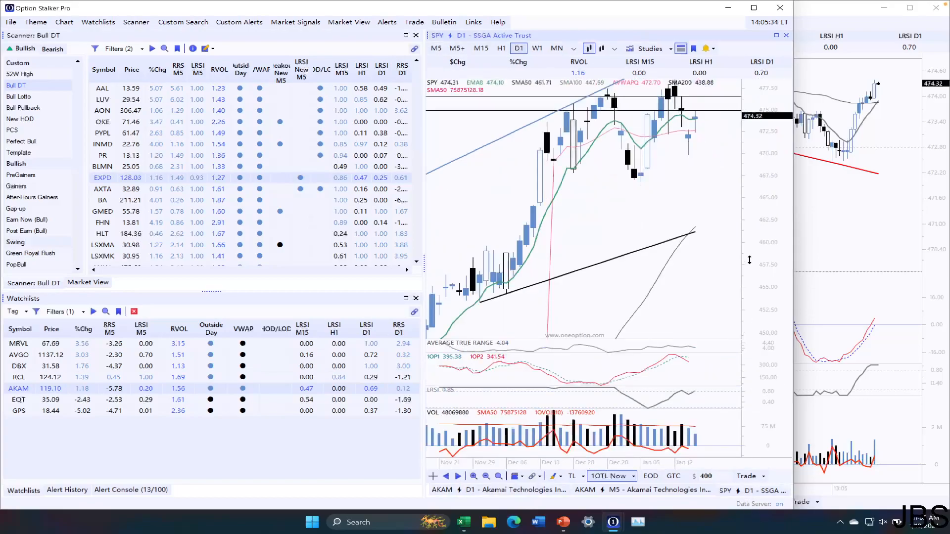
mouse_move(680, 113)
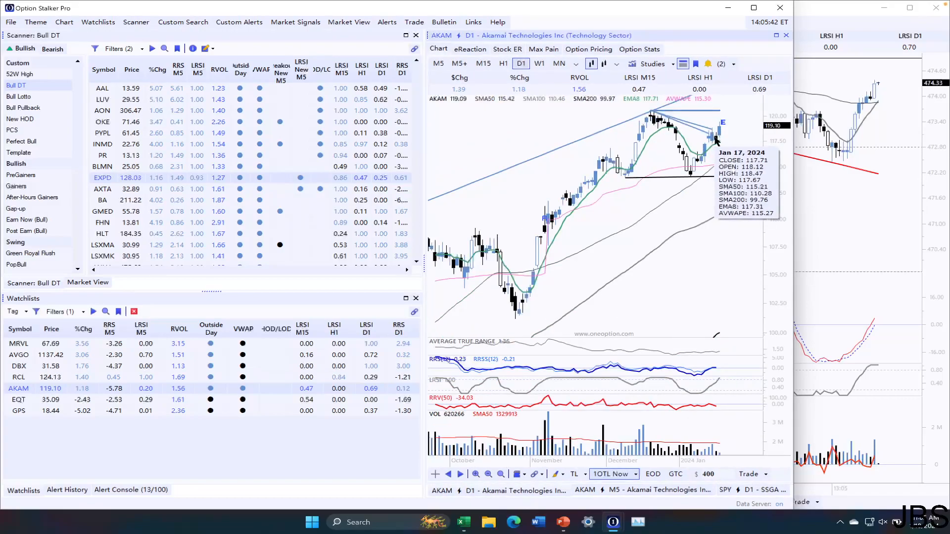
mouse_move(723, 130)
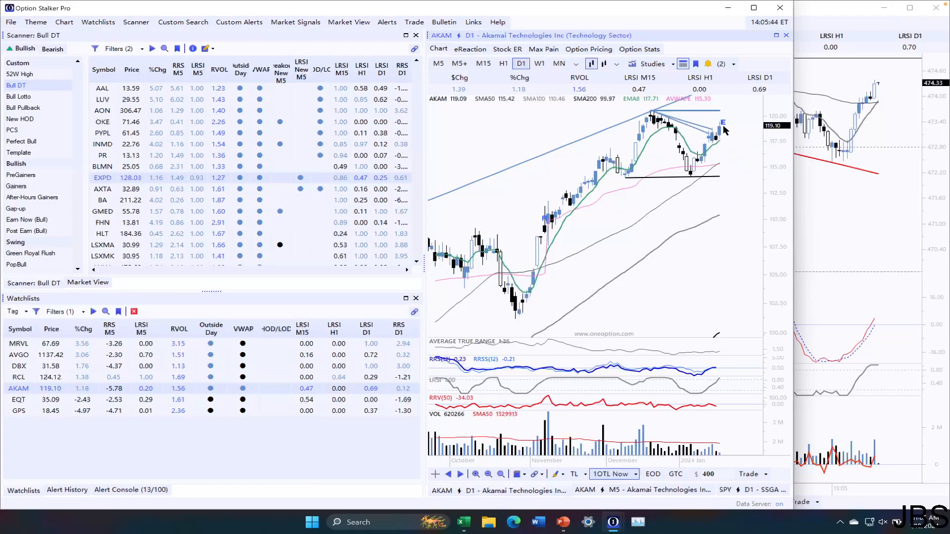
click(435, 48)
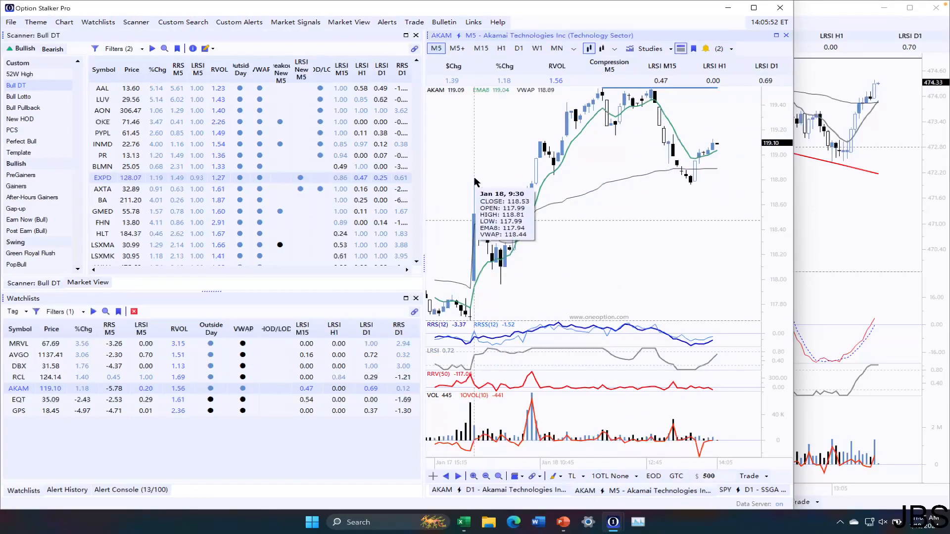
click(519, 63)
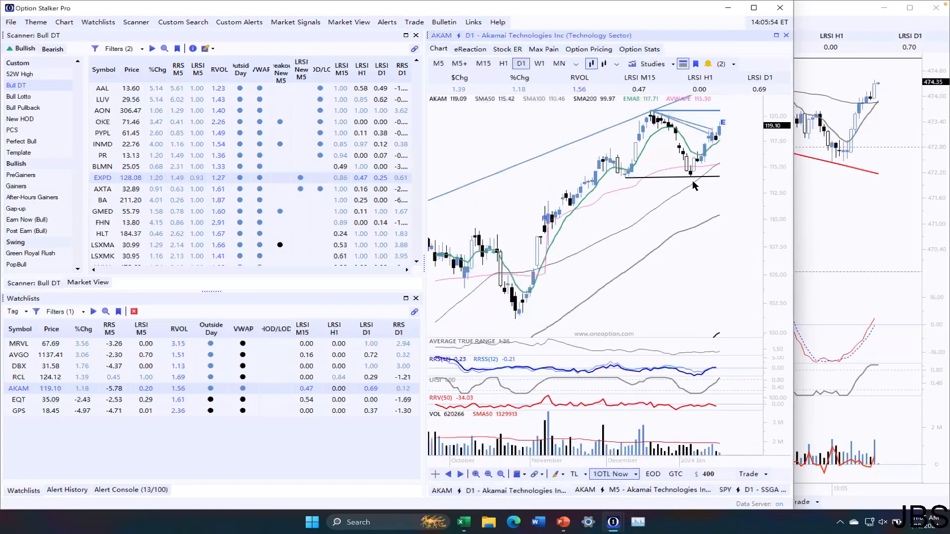
mouse_move(718, 133)
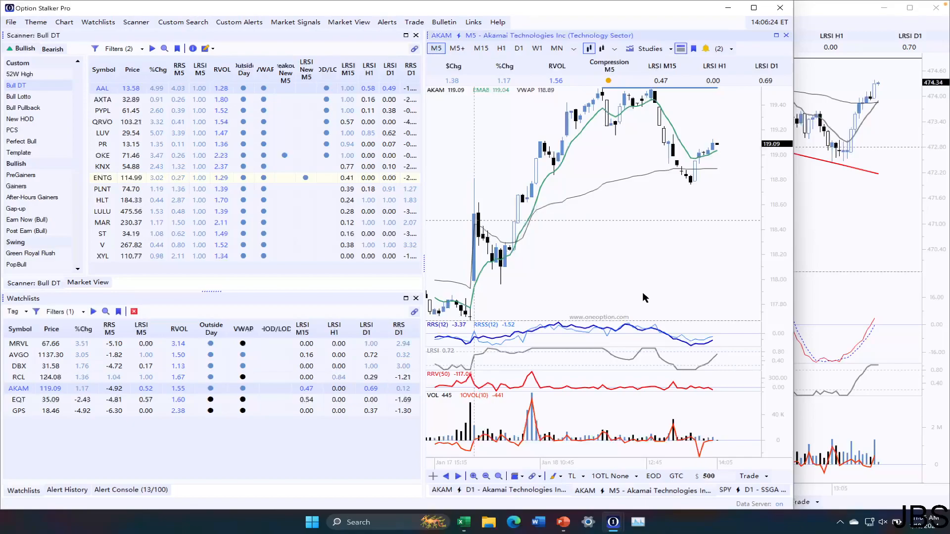
click(518, 64)
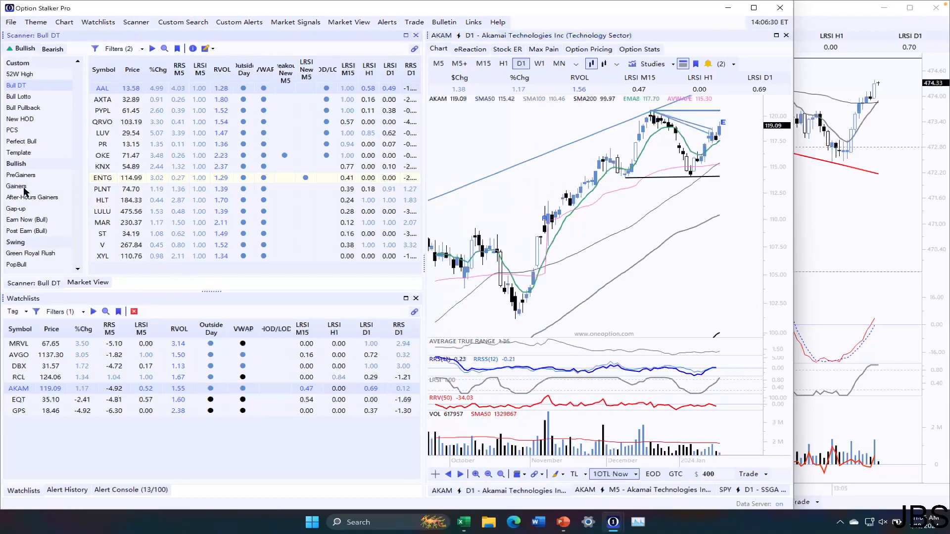
- Check TSM and AAPL charts, then view QCOM on M5 before returning to D1
click(21, 186)
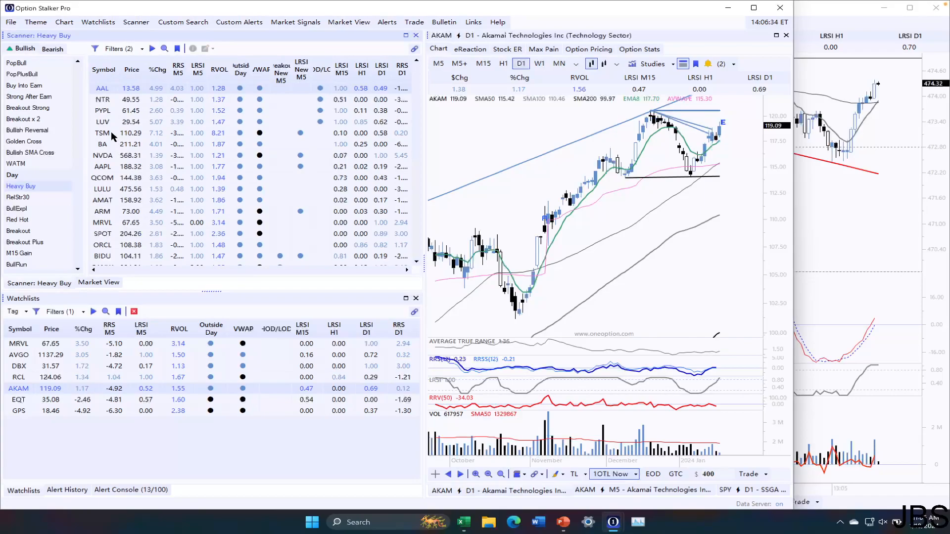
click(103, 133)
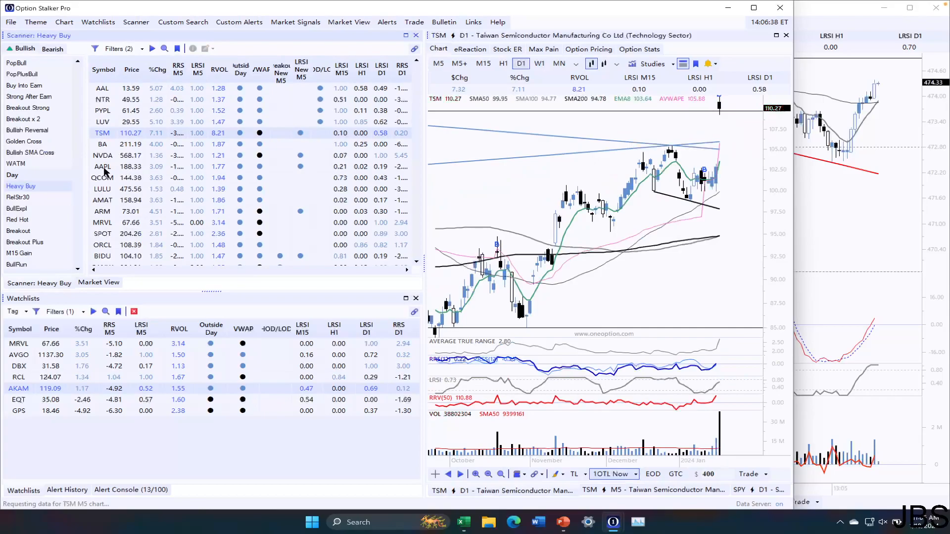
click(103, 166)
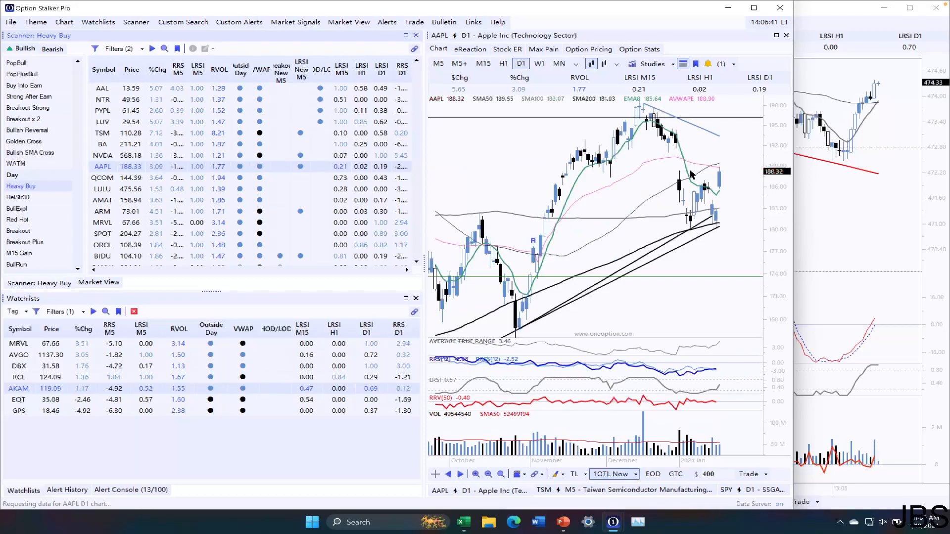
click(434, 64)
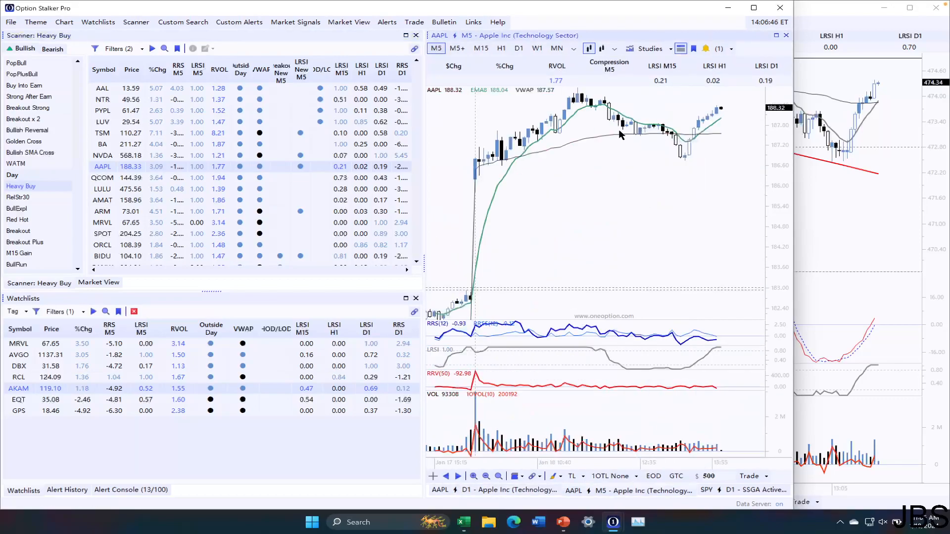
click(520, 63)
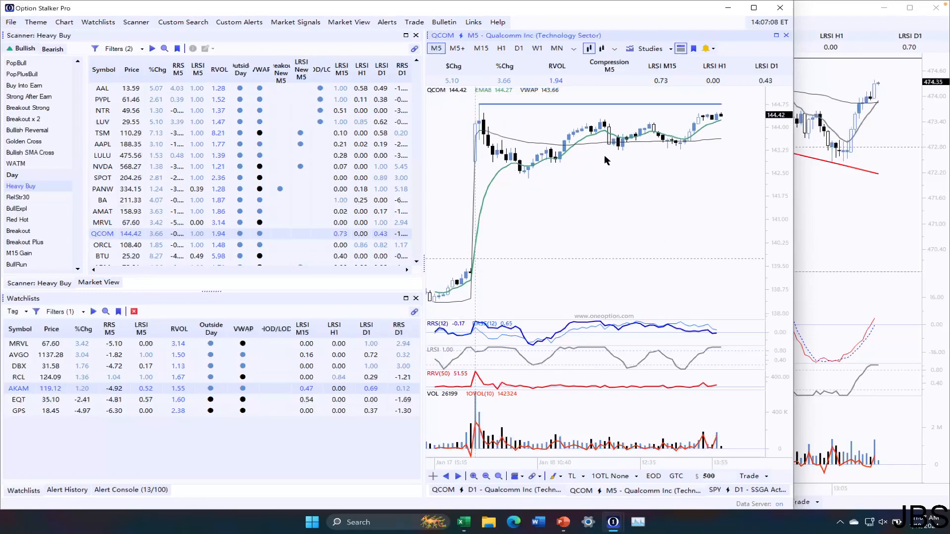
click(519, 64)
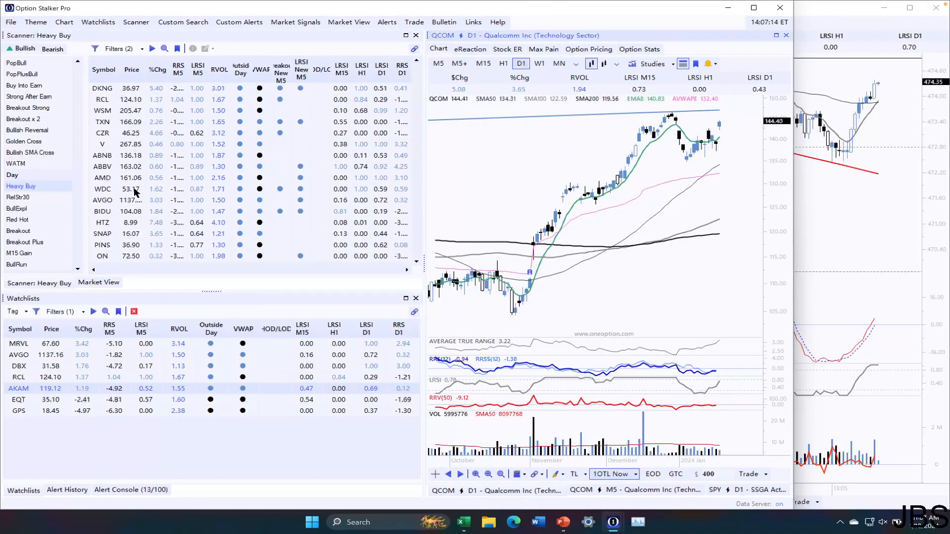
- From the RelStr30 scan, review the VEEV, MAR, WYNN and LULU daily charts
click(18, 197)
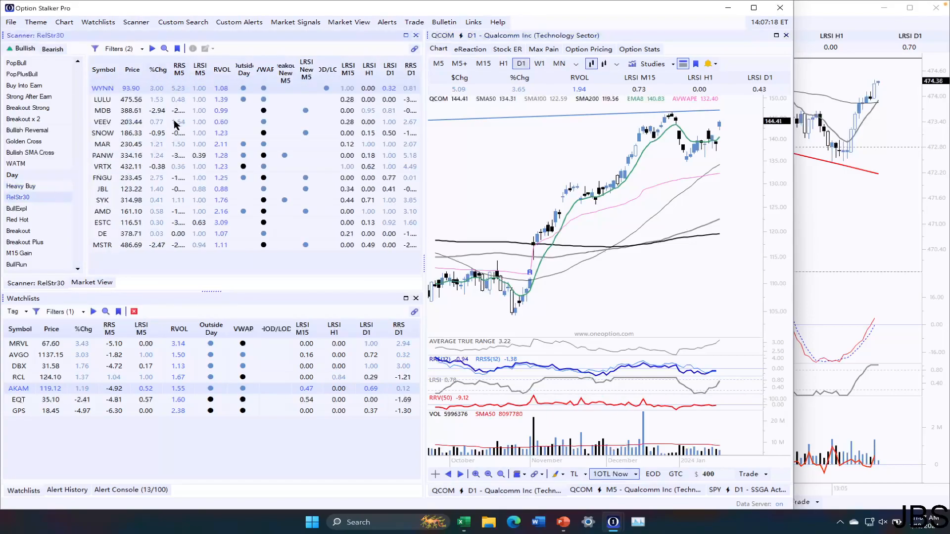
click(103, 122)
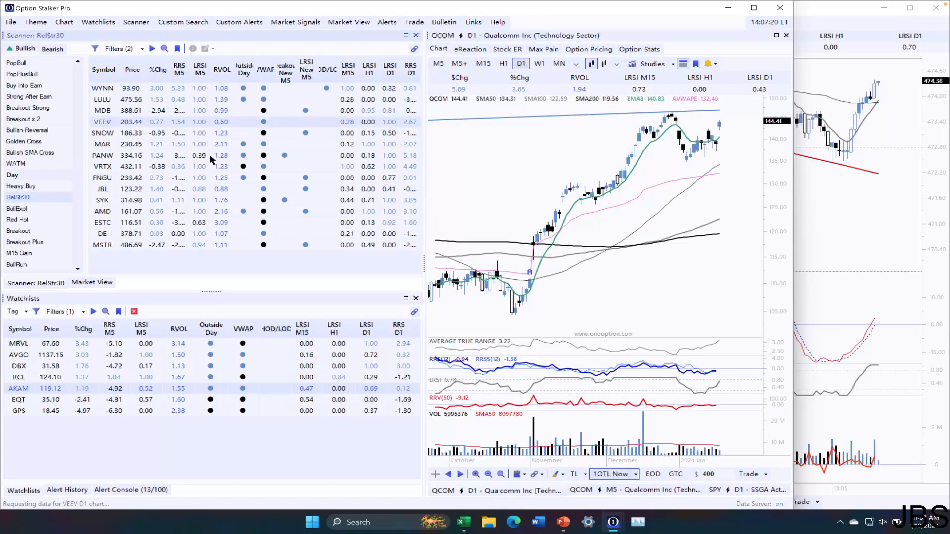
click(102, 122)
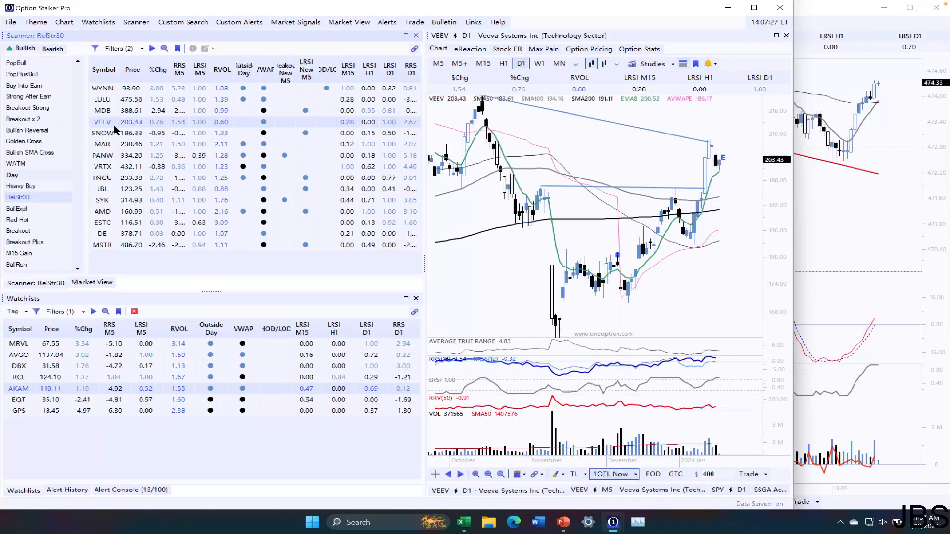
click(102, 144)
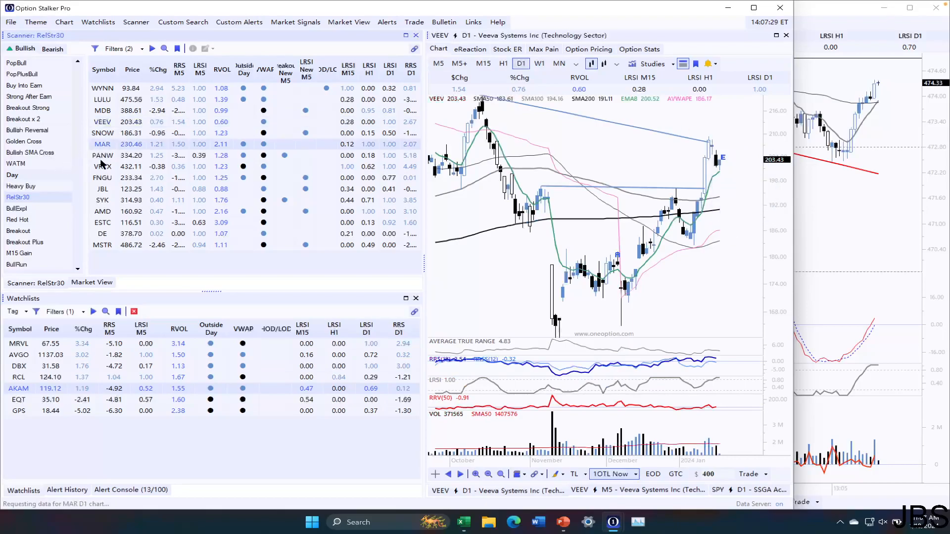
click(102, 143)
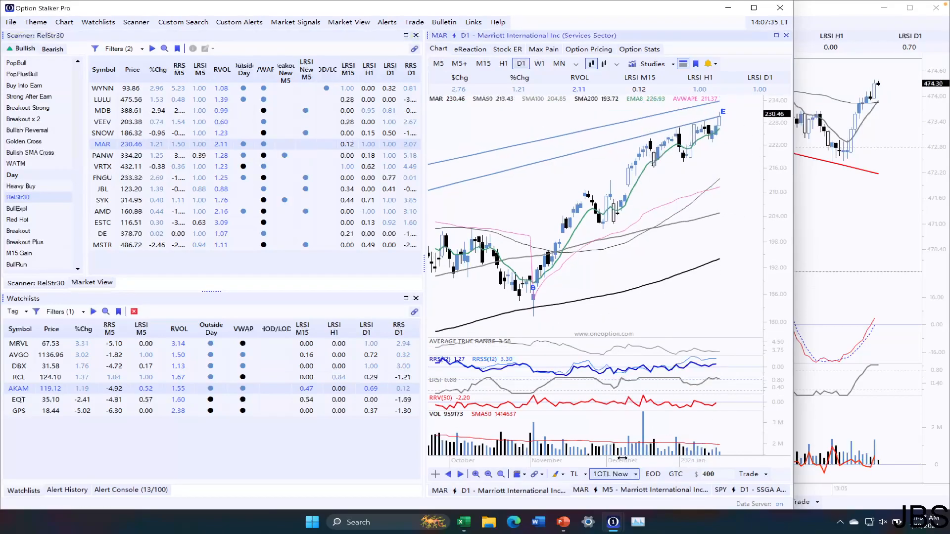
click(435, 49)
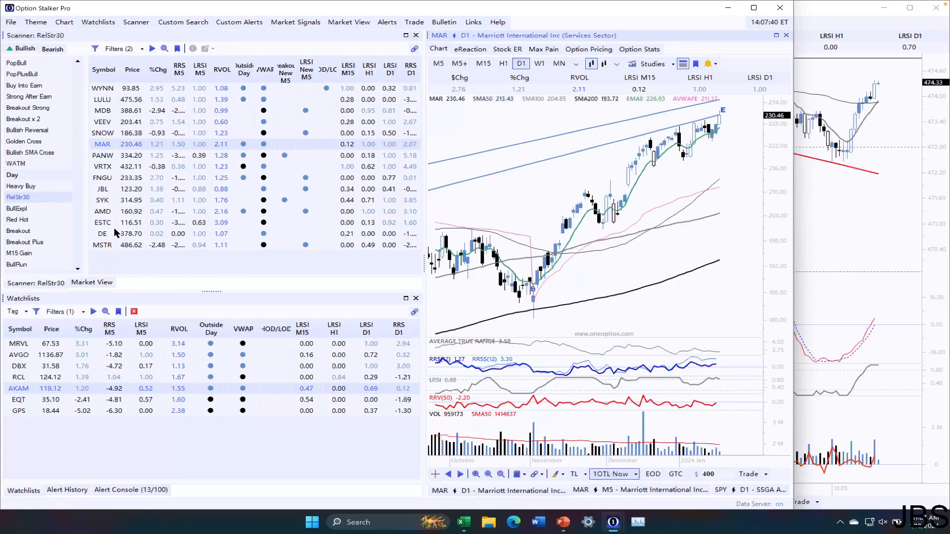
click(103, 88)
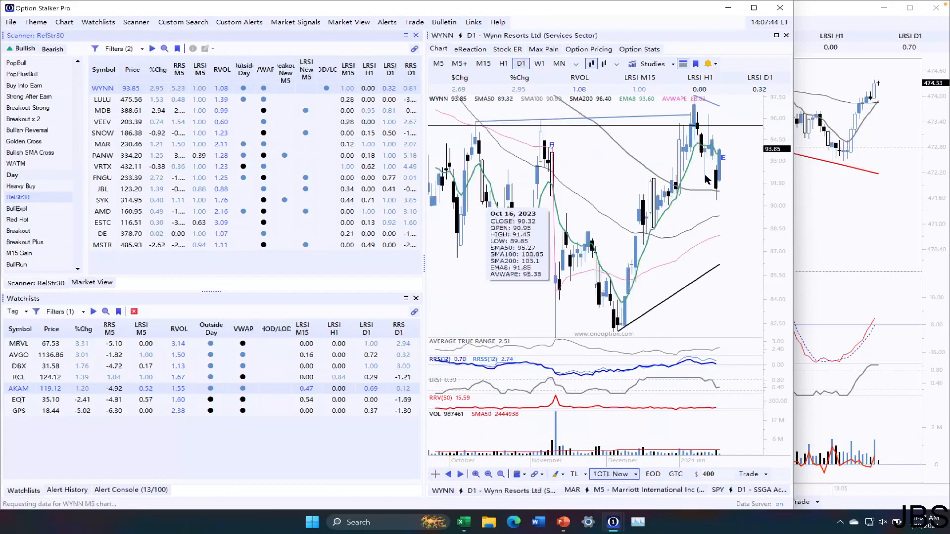
click(102, 99)
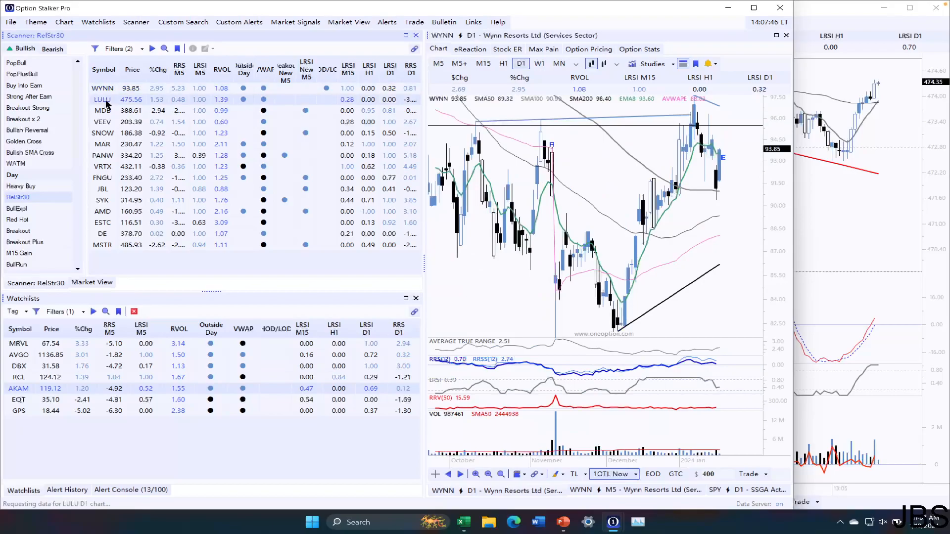
click(102, 98)
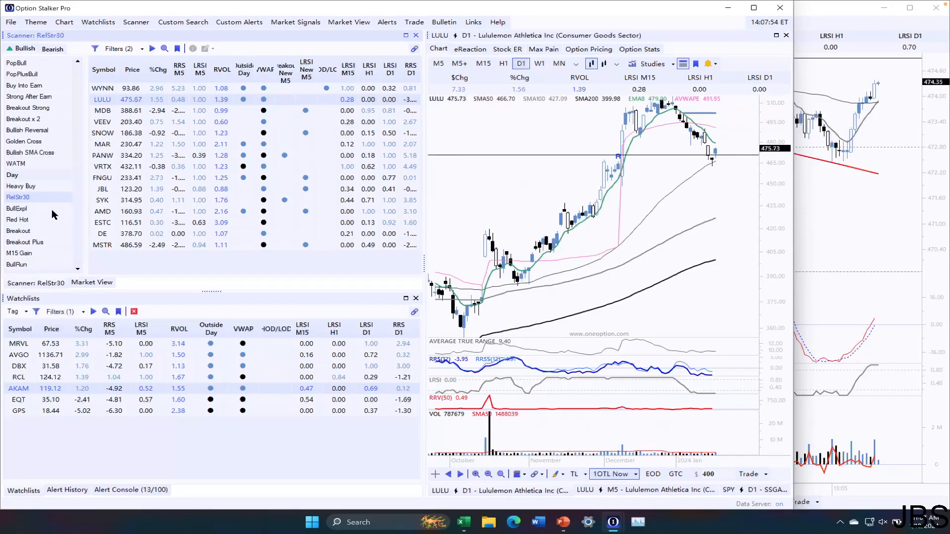
- Browse the custom Bull DT and 52W High scans, ending on Bull DT
click(16, 84)
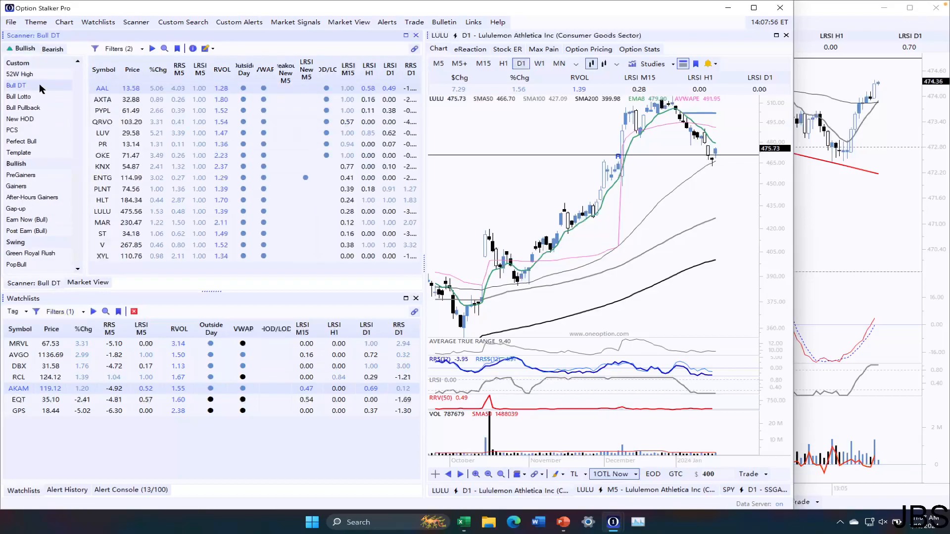
click(20, 73)
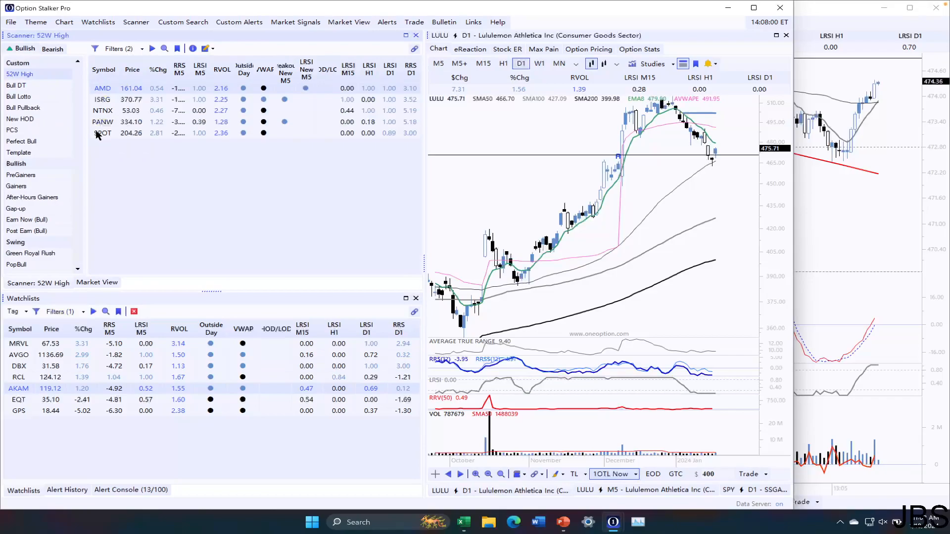
click(16, 84)
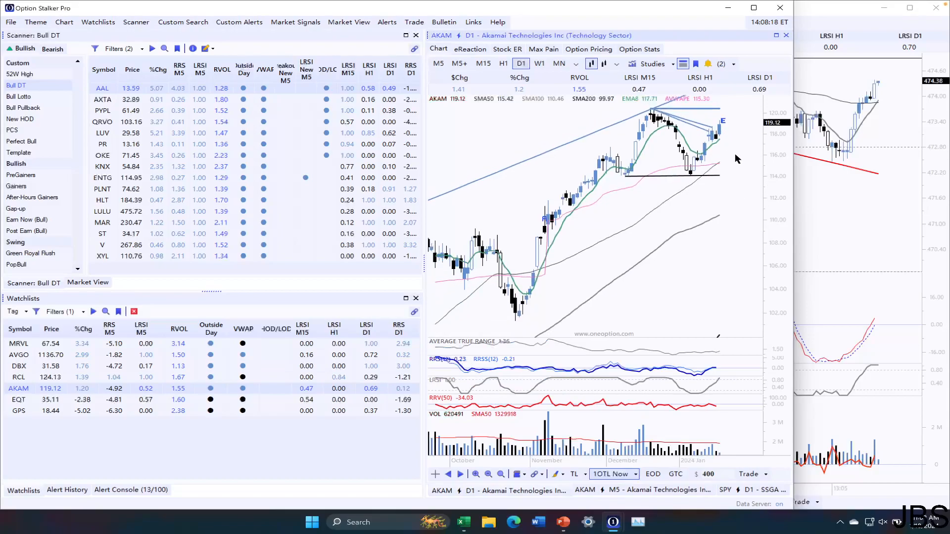
mouse_move(728, 160)
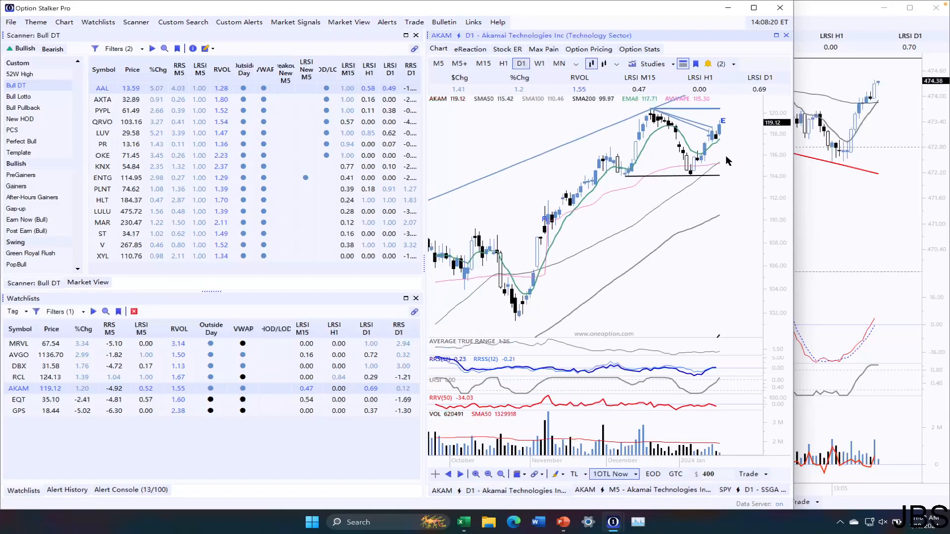
mouse_move(634, 145)
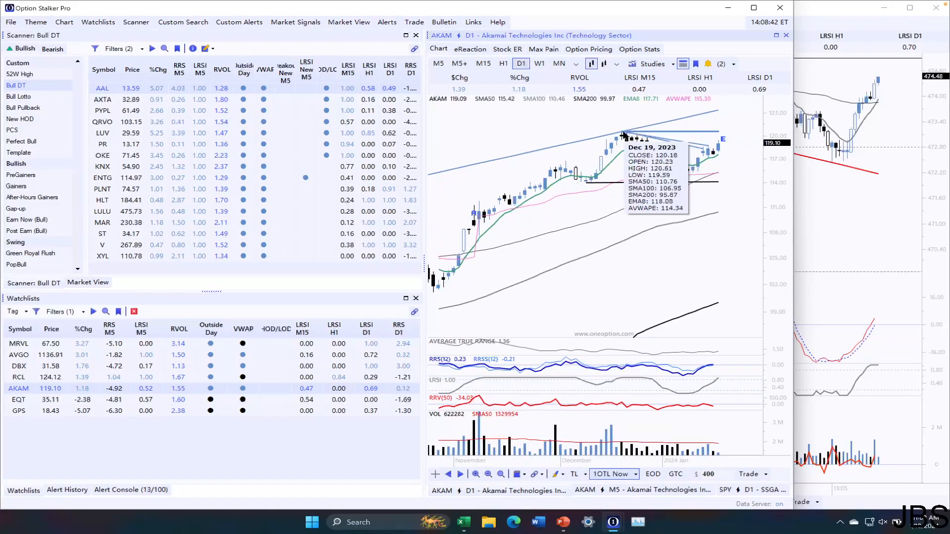
mouse_move(725, 124)
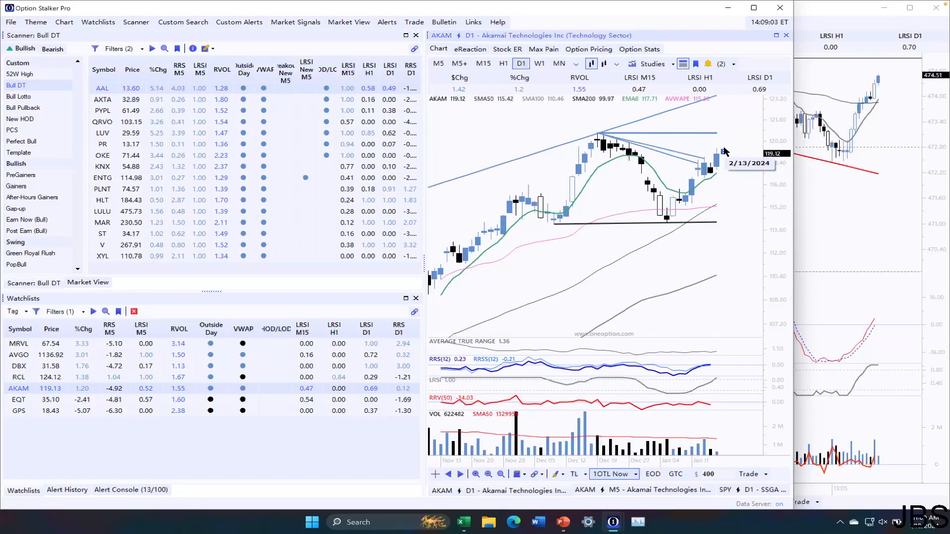
mouse_move(721, 233)
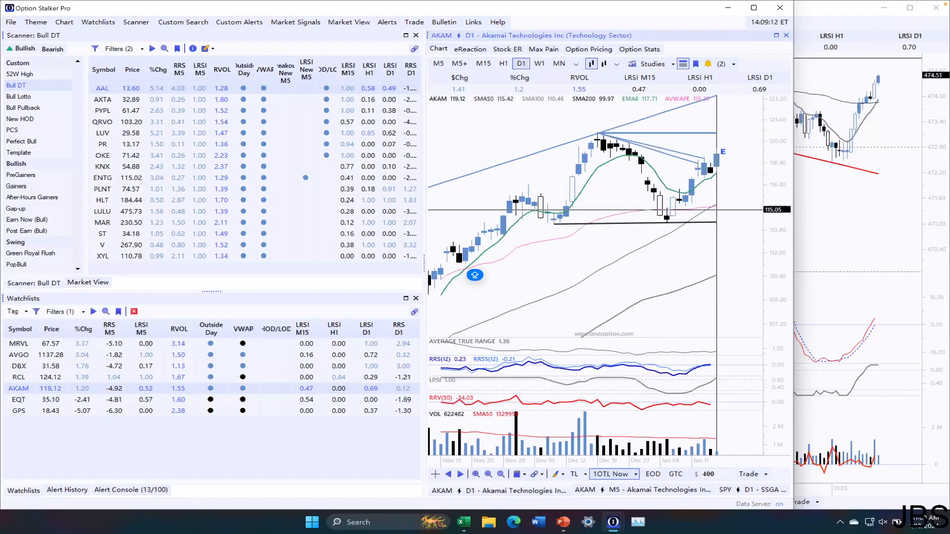
mouse_move(718, 160)
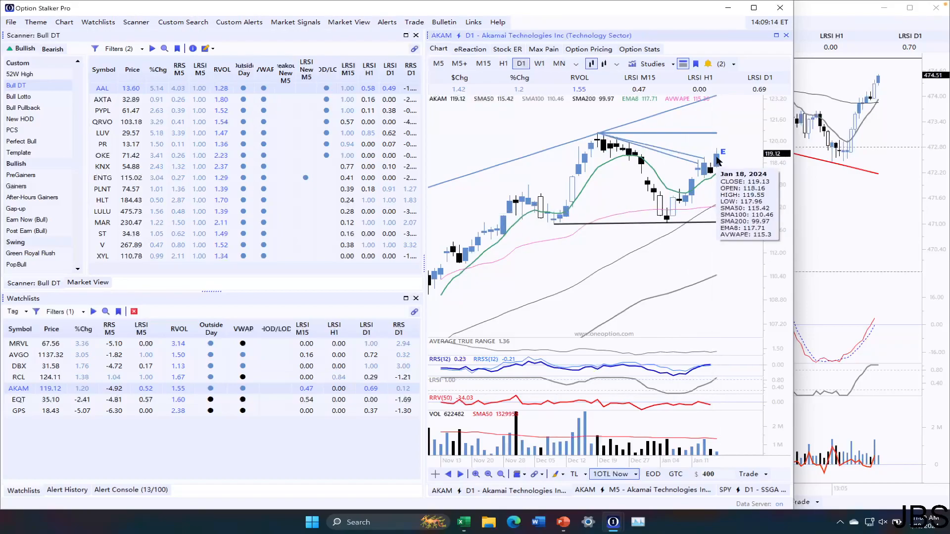
mouse_move(721, 157)
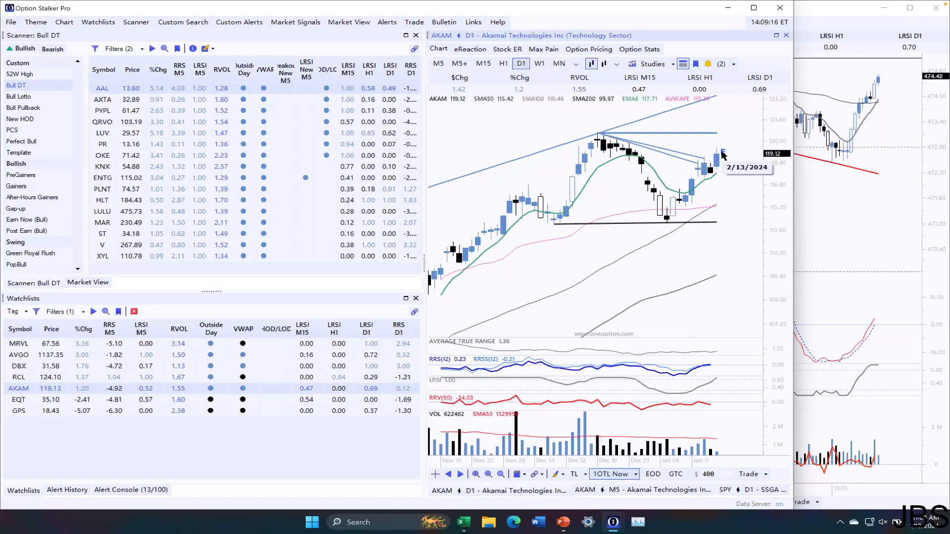
mouse_move(838, 230)
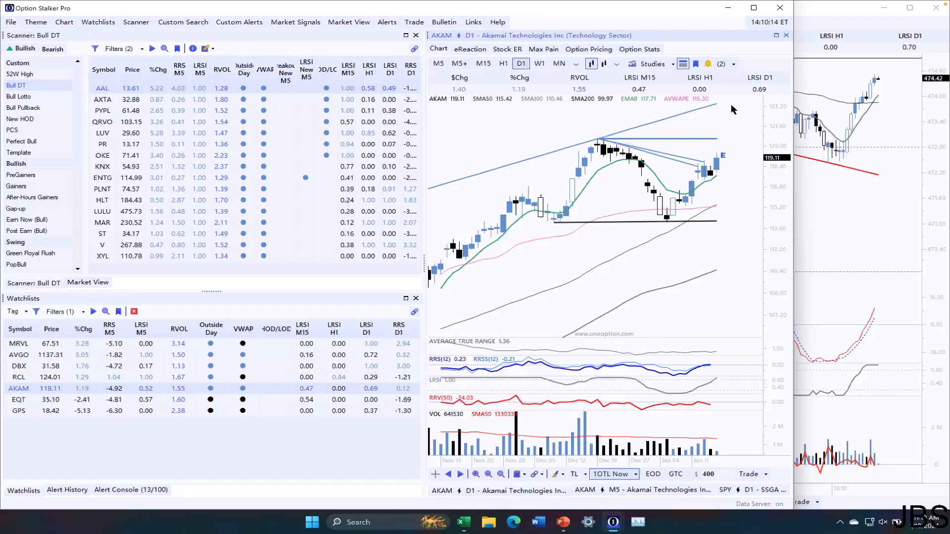
mouse_move(726, 158)
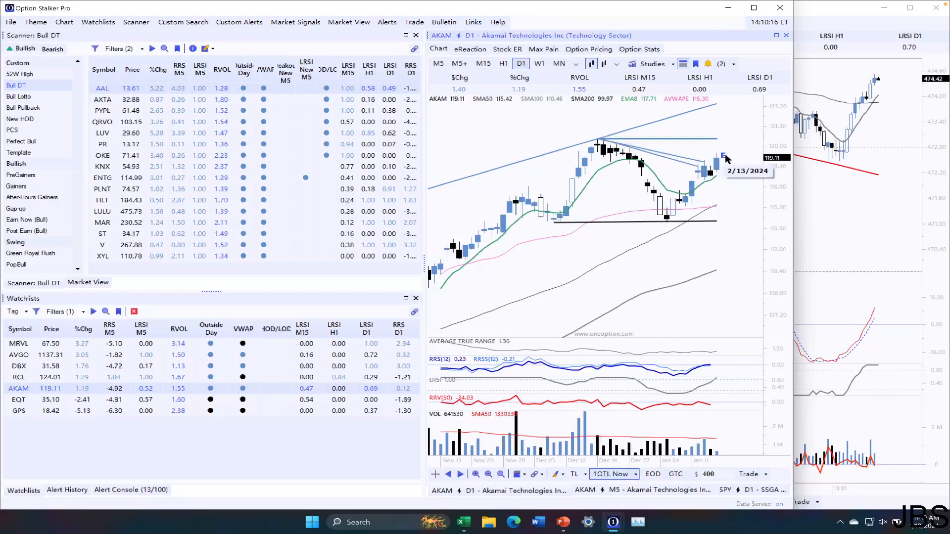
mouse_move(730, 159)
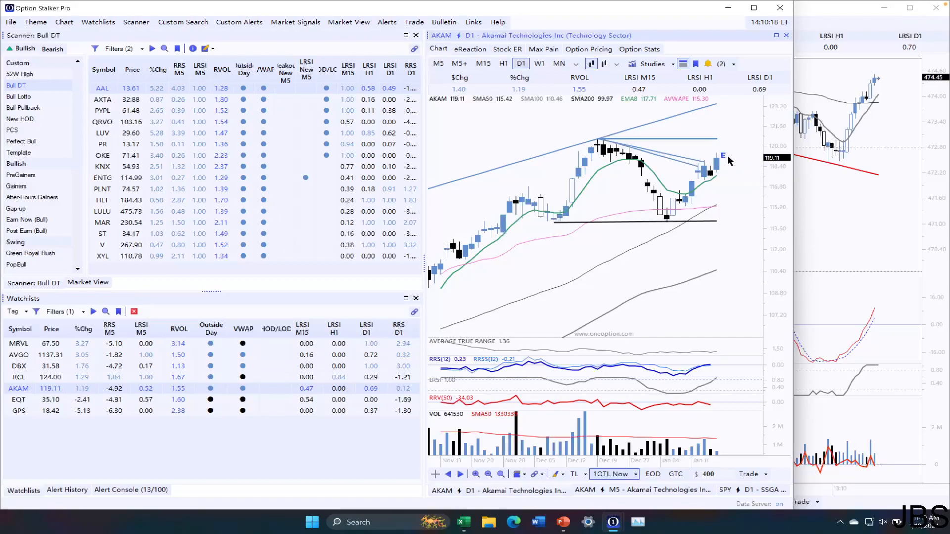
mouse_move(722, 156)
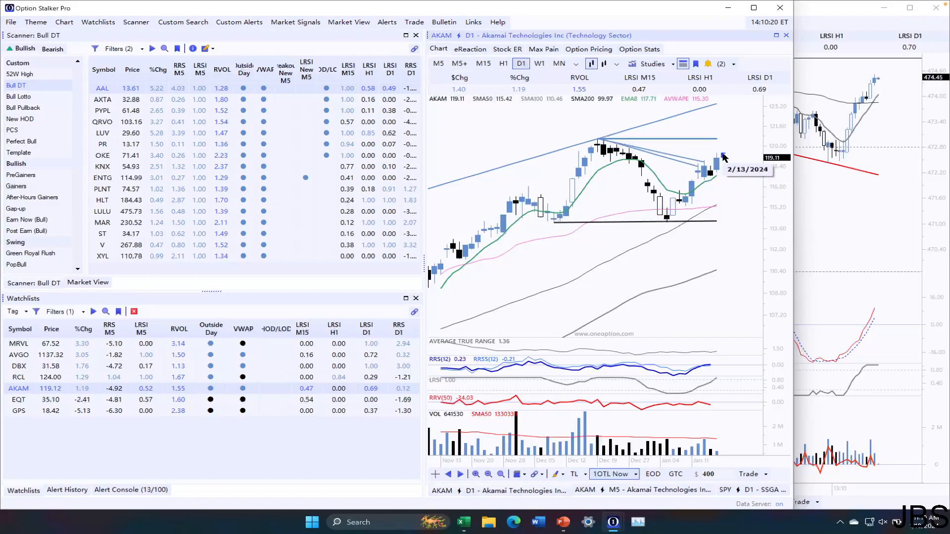
mouse_move(733, 178)
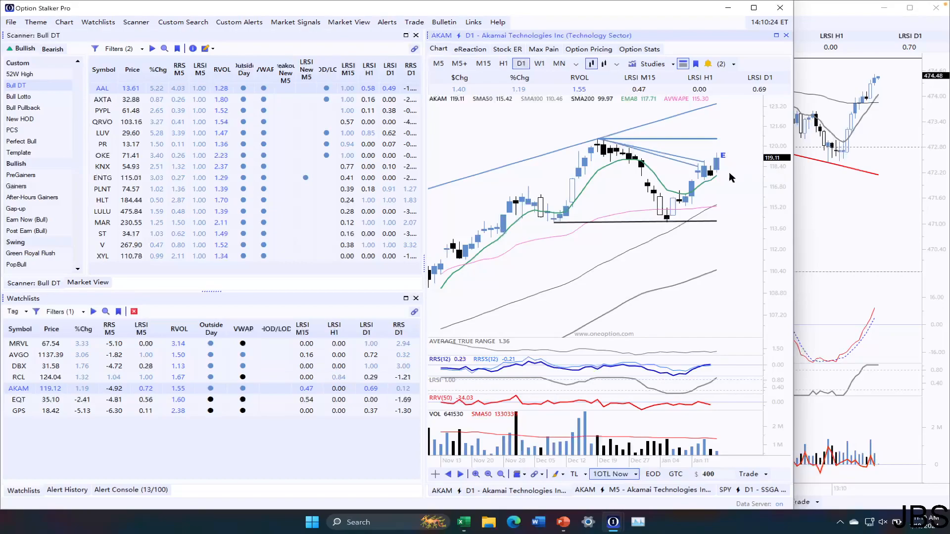
mouse_move(683, 253)
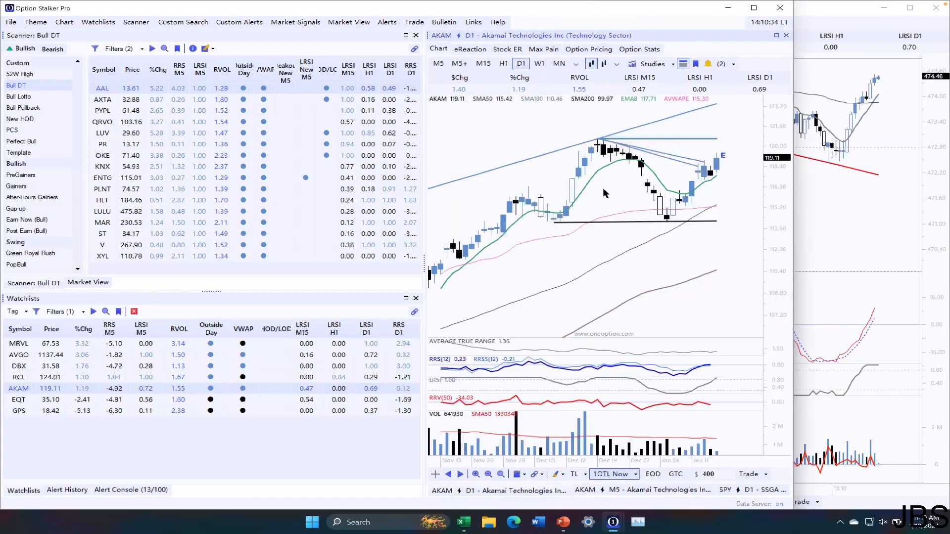
mouse_move(582, 408)
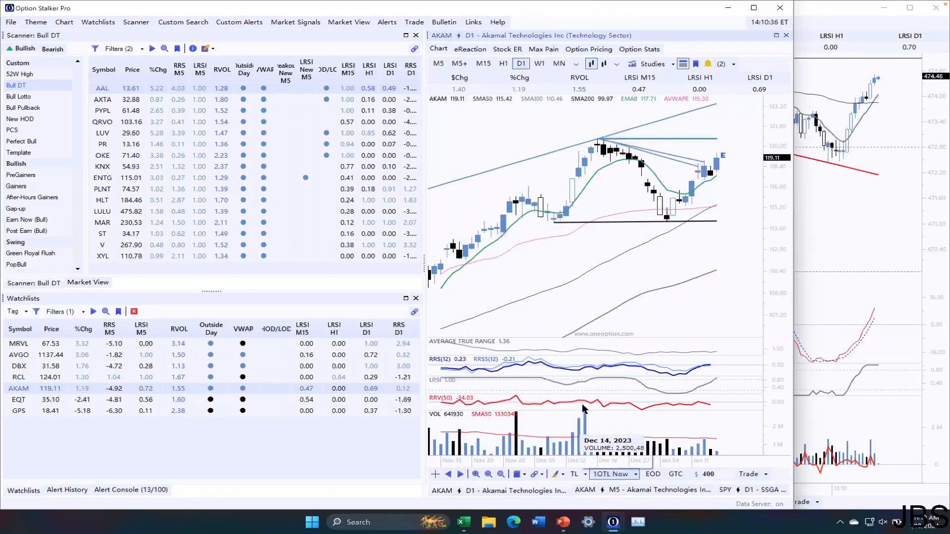